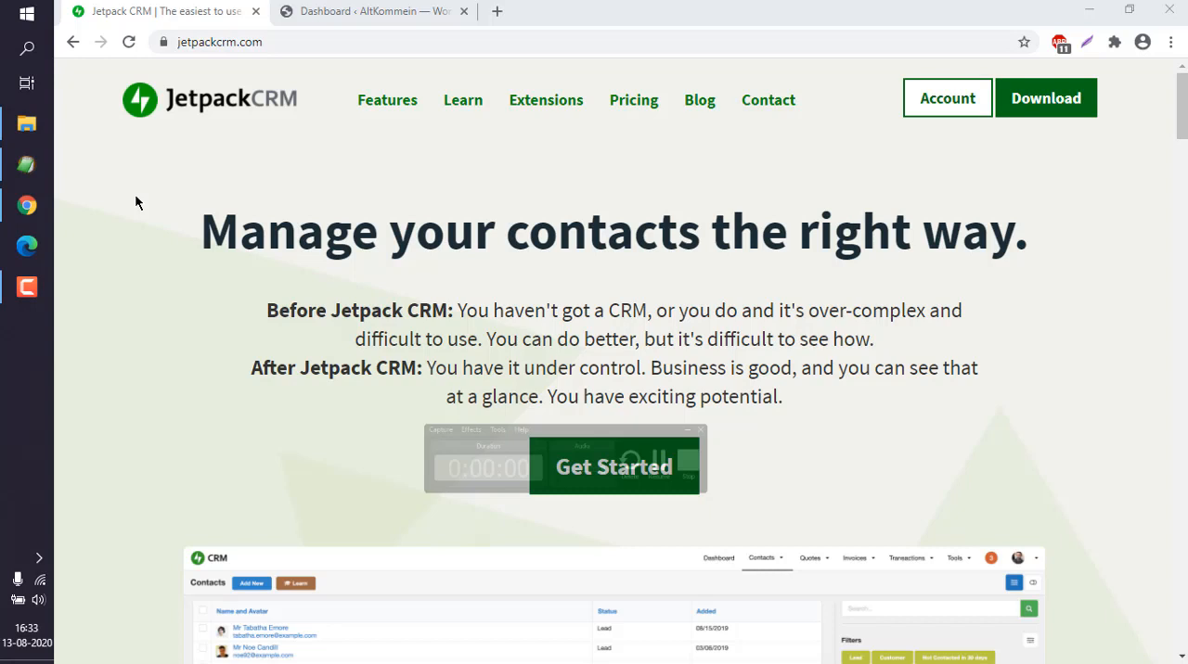
{"action": "mouse_move", "coordinate": [204, 59]}
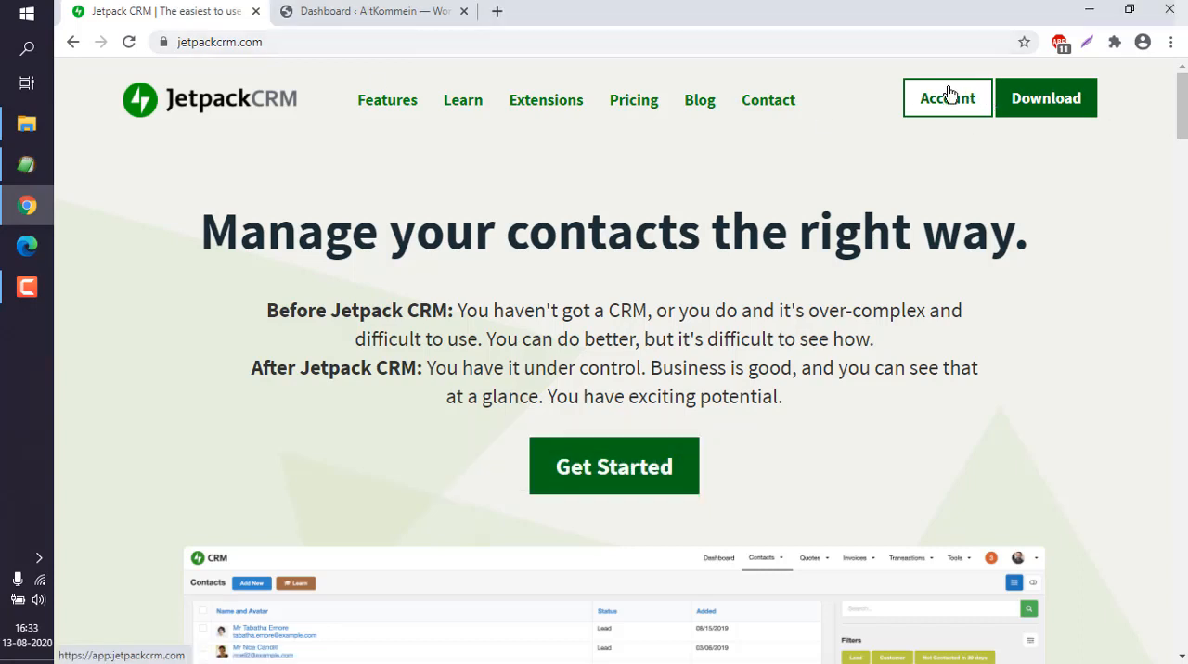
{"action": "mouse_move", "coordinate": [1046, 98]}
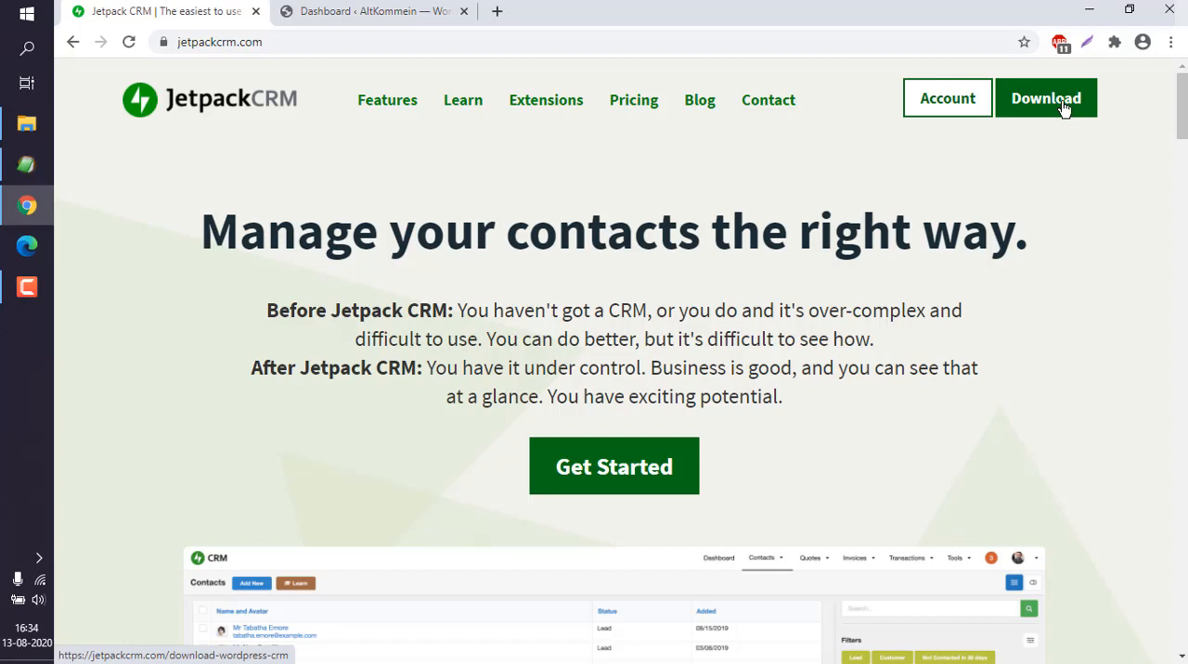
{"action": "mouse_move", "coordinate": [1049, 105]}
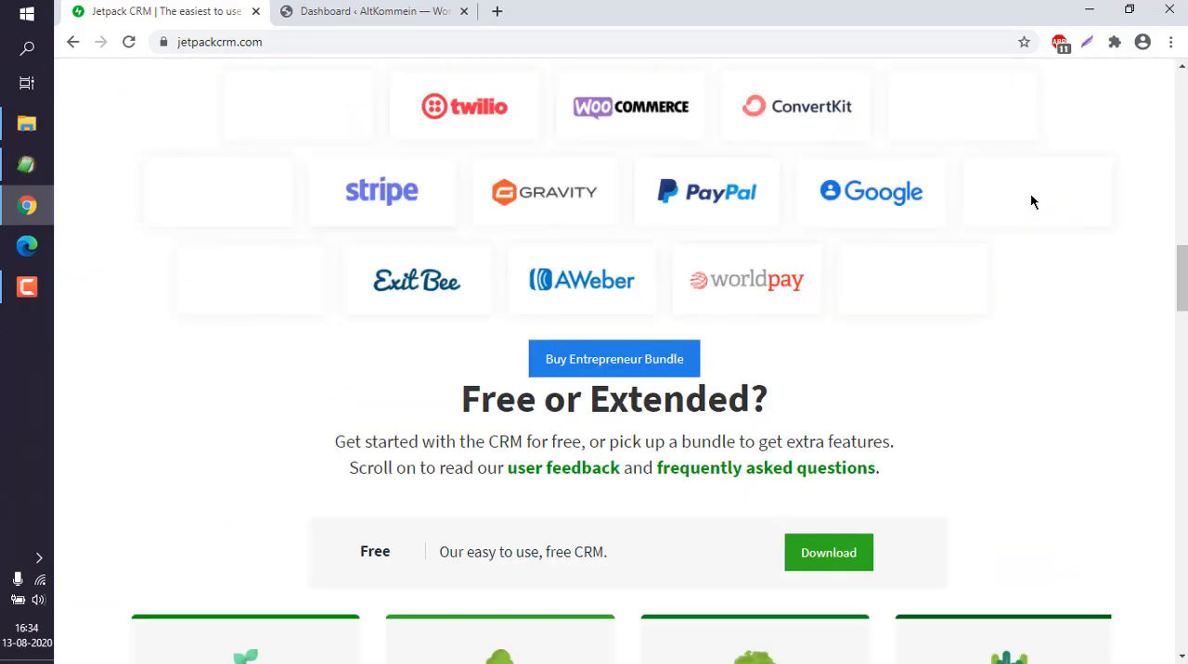
Review the pricing bundles on jetpackcrm.com and start the free CRM download
{"action": "scroll", "scroll_direction": "down", "scroll_amount": 3}
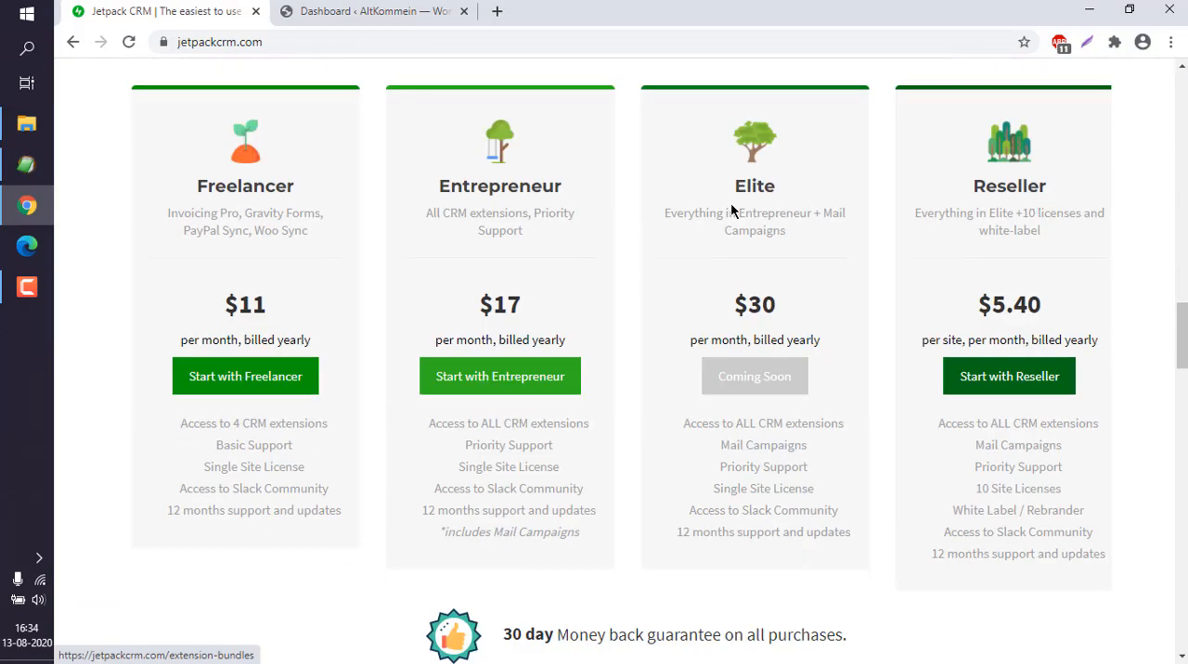
{"action": "scroll", "scroll_direction": "up", "scroll_amount": 3}
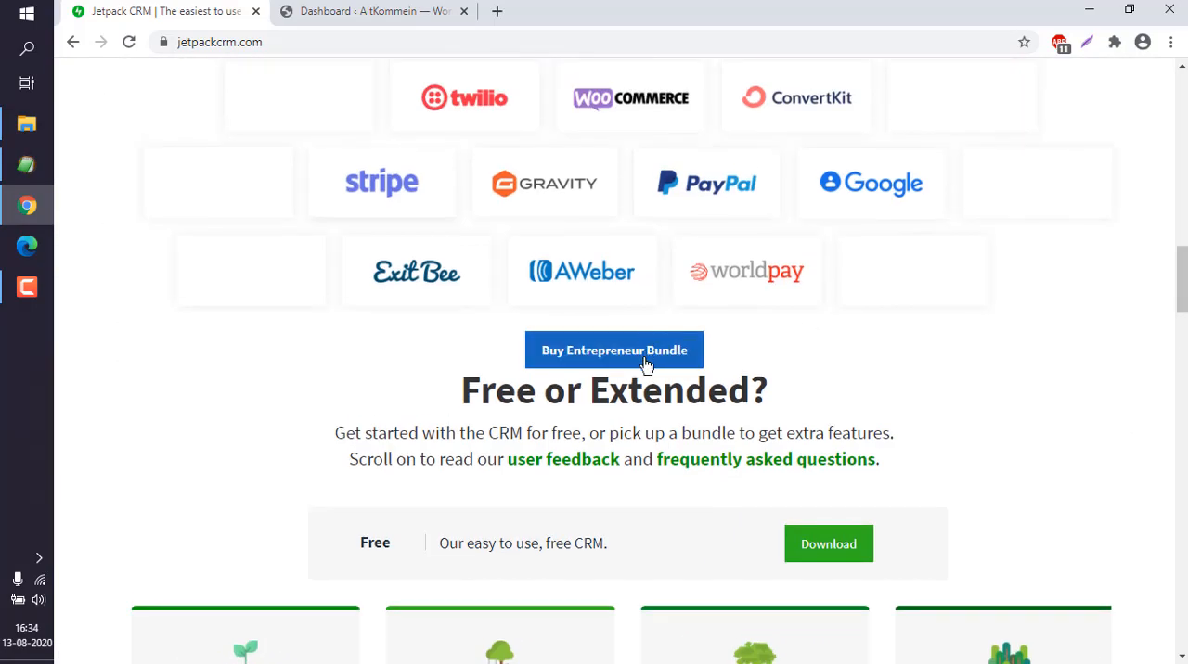
{"action": "mouse_move", "coordinate": [828, 544]}
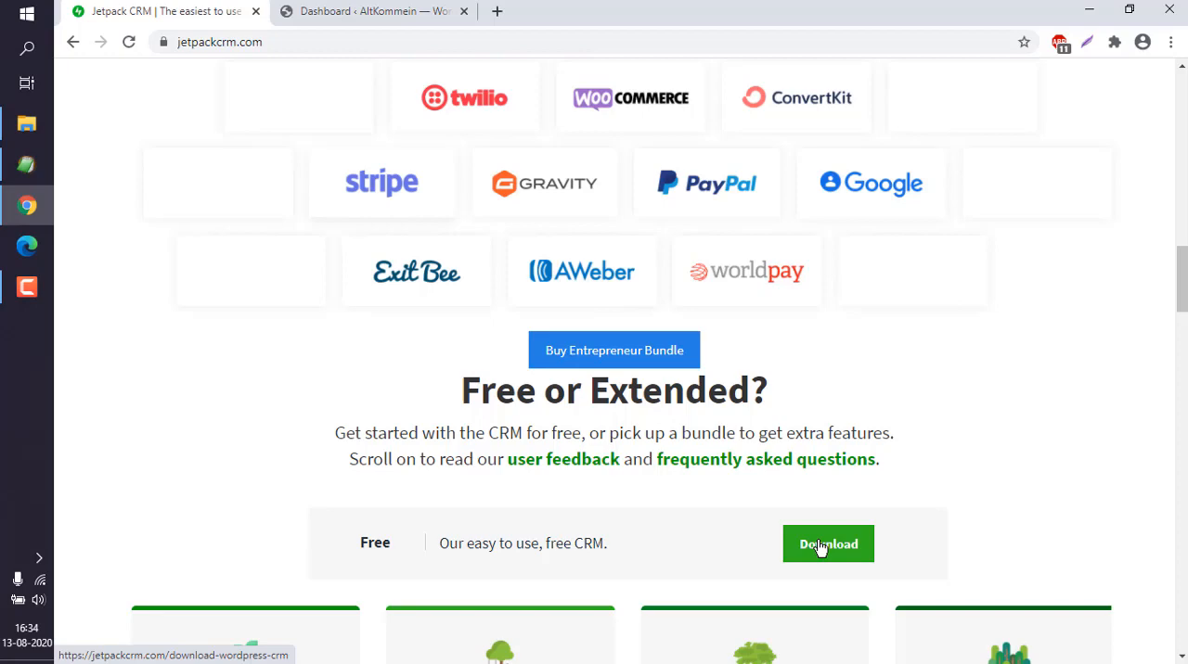
{"action": "left_click", "coordinate": [827, 544]}
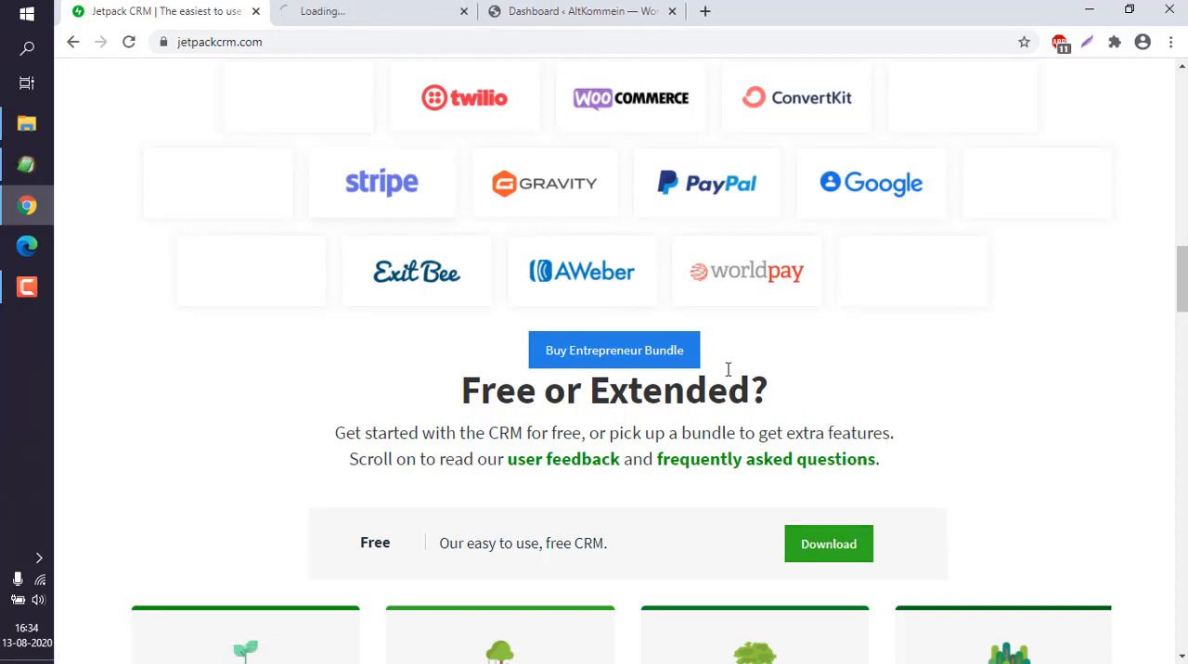
Return to the WordPress admin tab and go to Plugins > Add New
{"action": "left_click", "coordinate": [580, 11]}
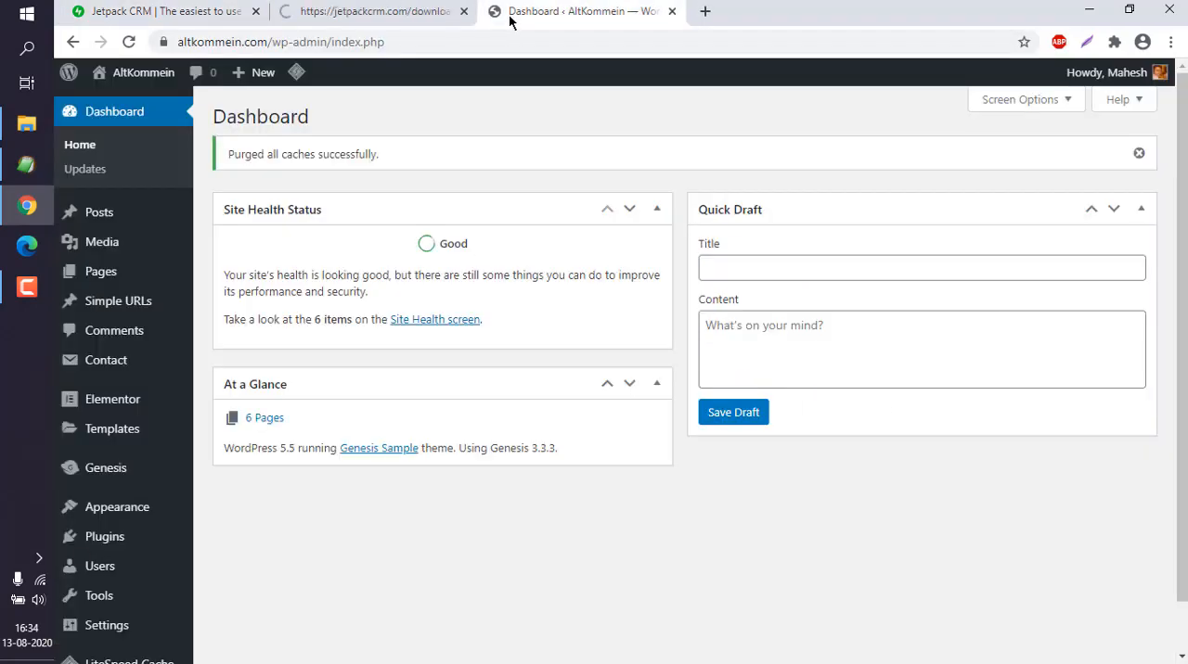
{"action": "mouse_move", "coordinate": [104, 537]}
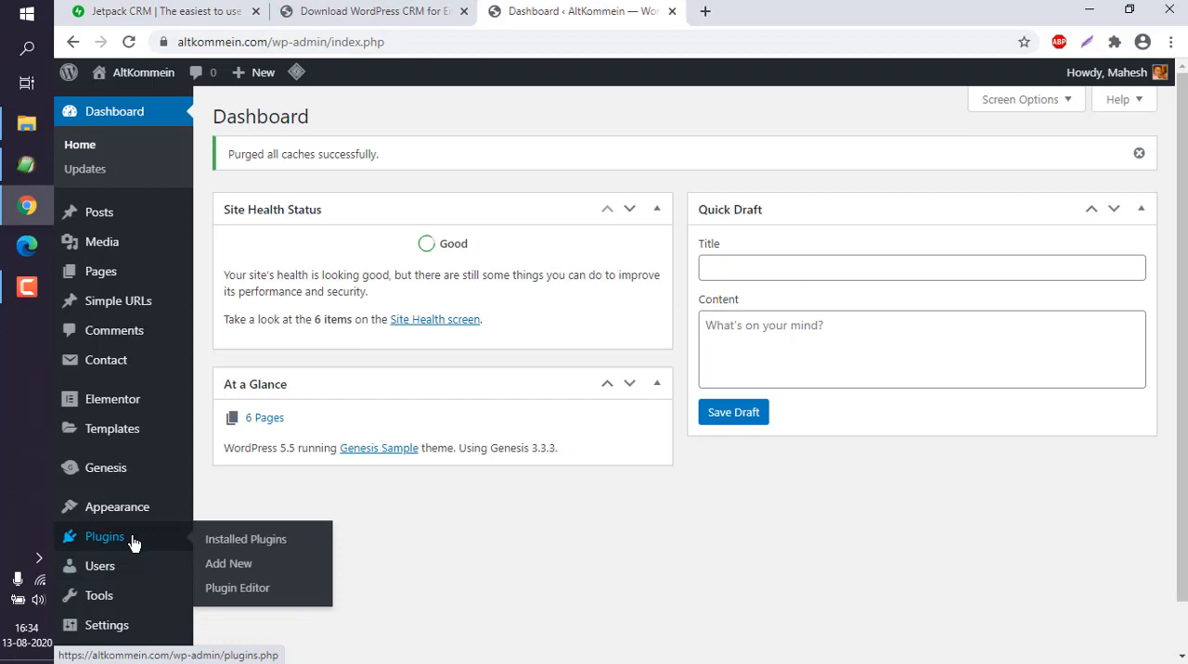
{"action": "mouse_move", "coordinate": [228, 563]}
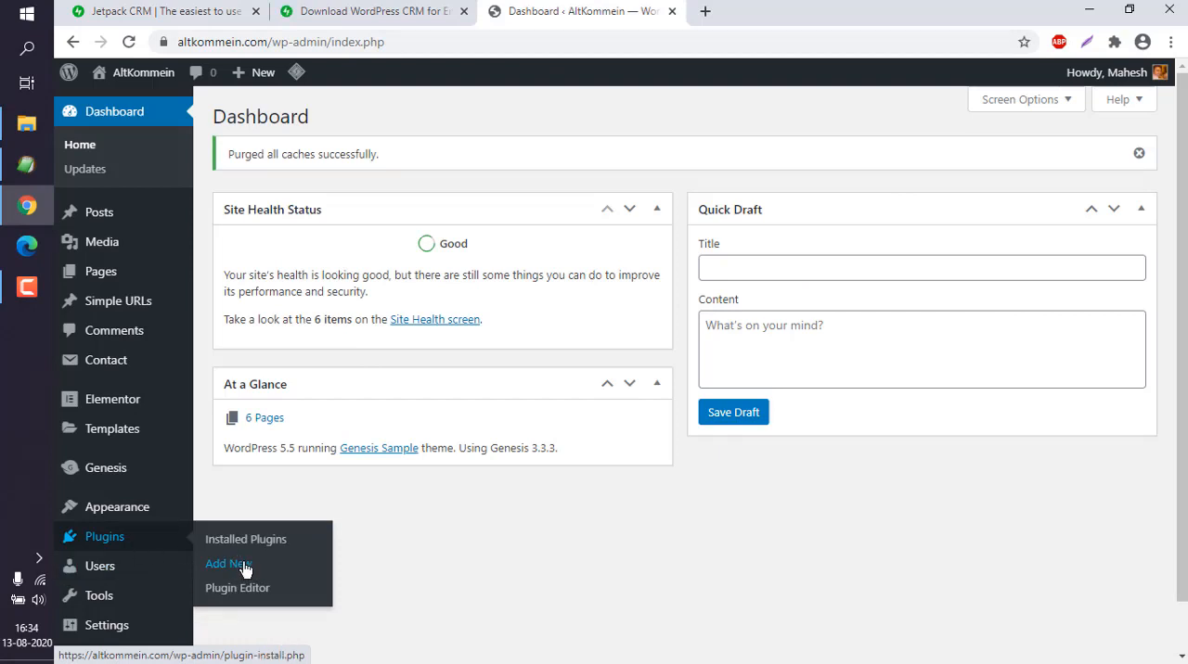
{"action": "left_click", "coordinate": [226, 564]}
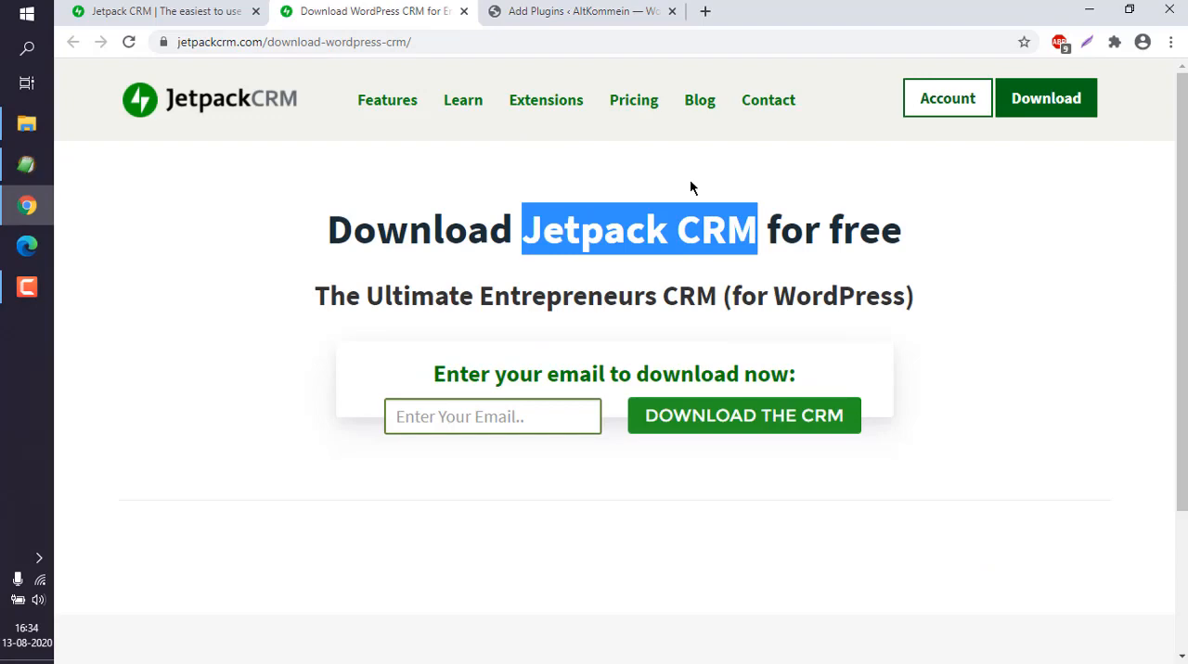
Search plugins for 'Jetpack CRM', install it, and activate it
{"action": "left_click", "coordinate": [582, 11]}
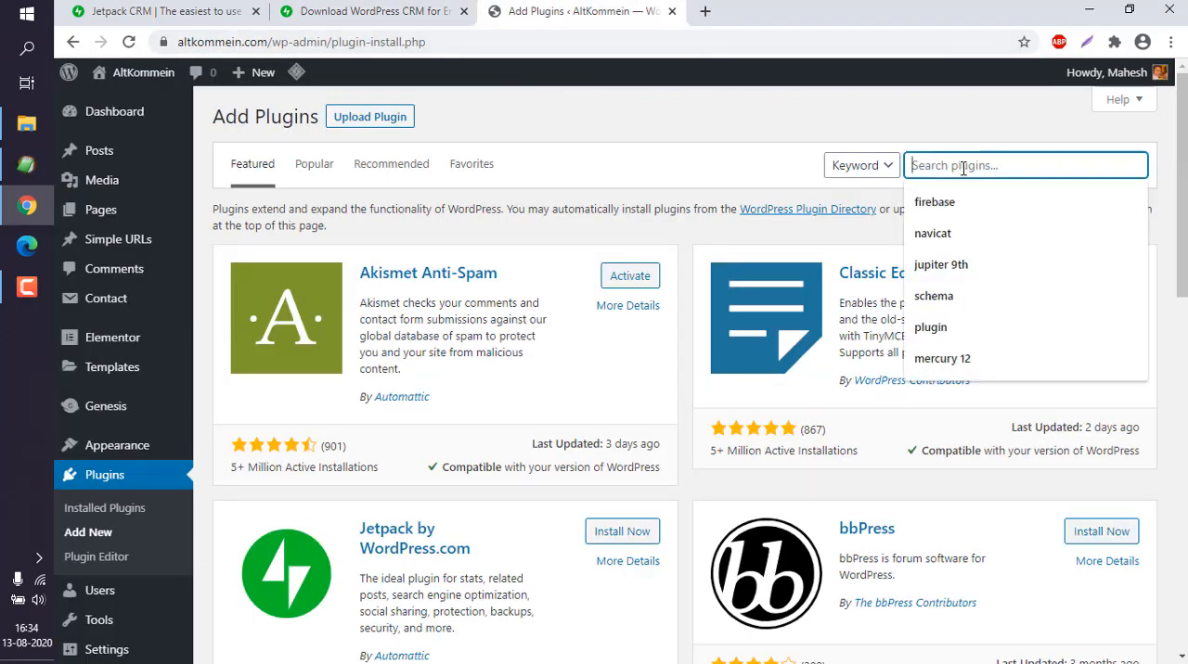
{"action": "type", "text": "Jetpack CRM"}
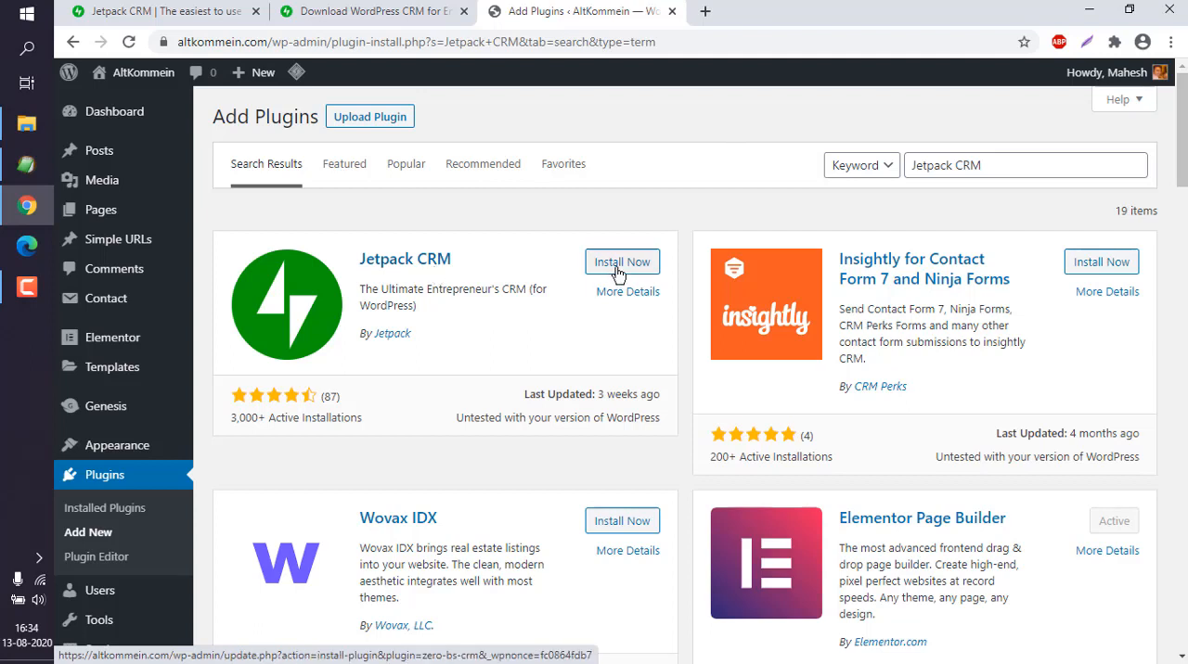
{"action": "left_click", "coordinate": [621, 262]}
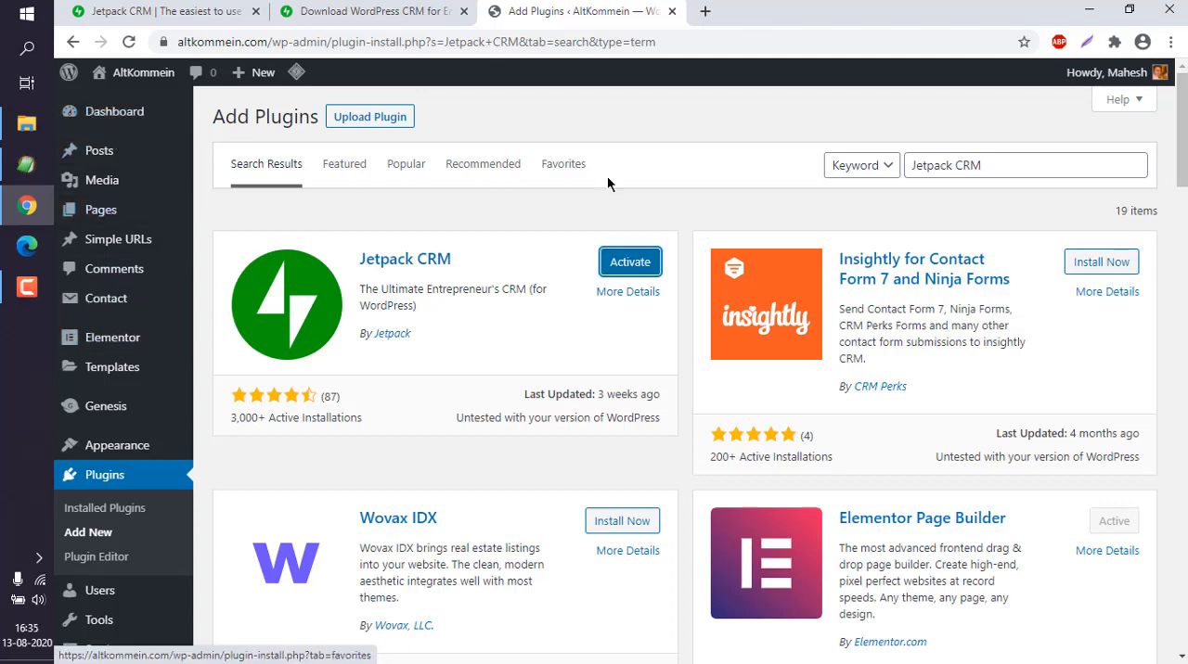
{"action": "left_click", "coordinate": [629, 261]}
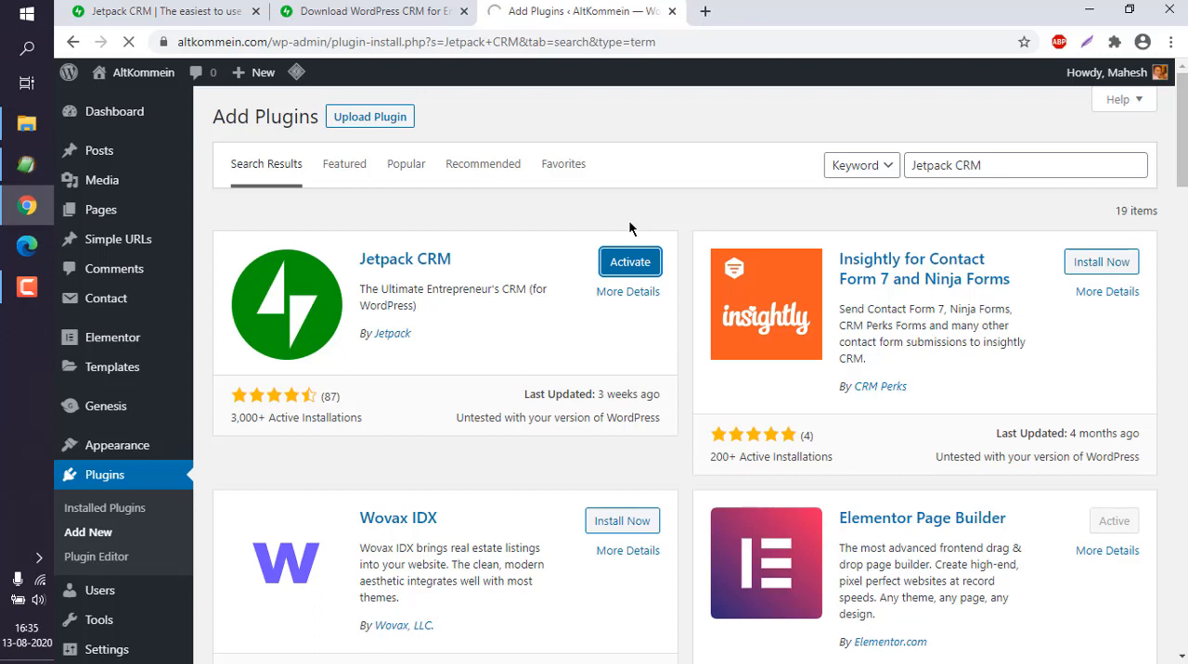
Finish activation, enter company name Altkommein, and choose Freelance (Developer) as business type
{"action": "left_click", "coordinate": [629, 262]}
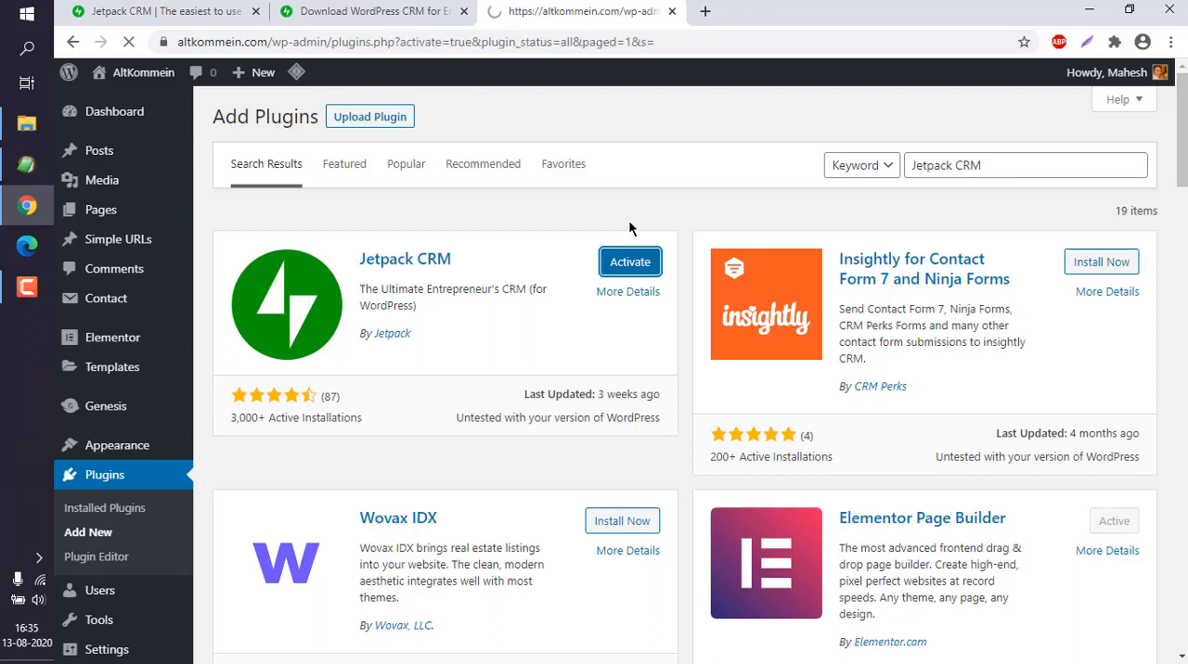
{"action": "left_click", "coordinate": [629, 262]}
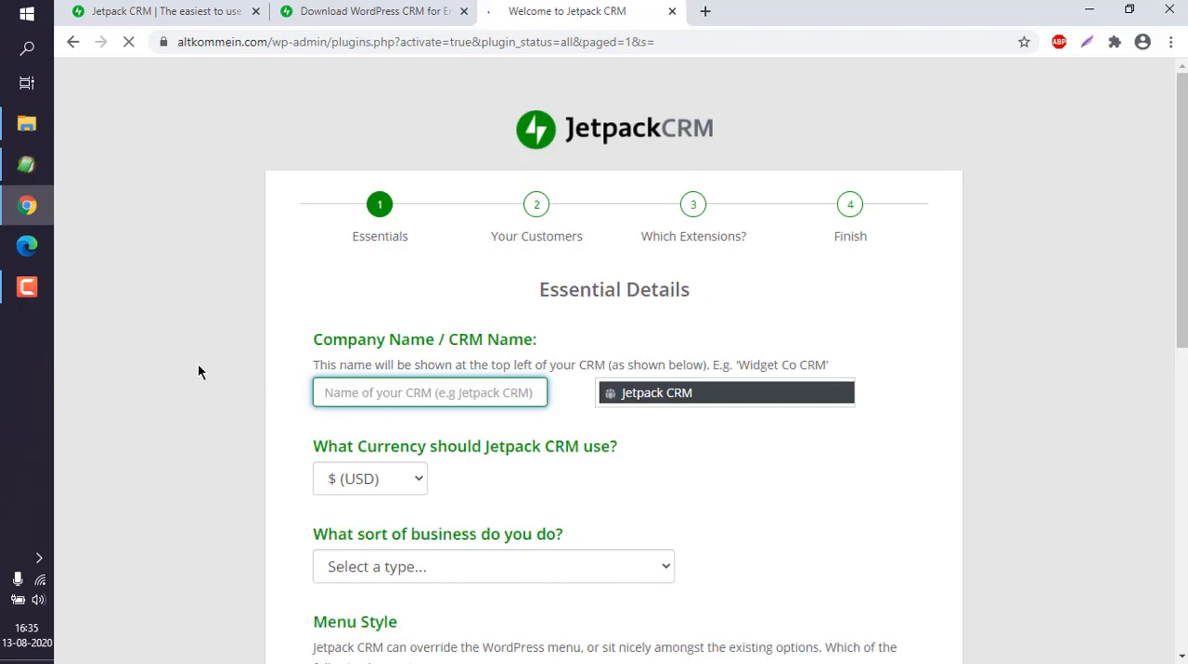
{"action": "type", "text": "AI"}
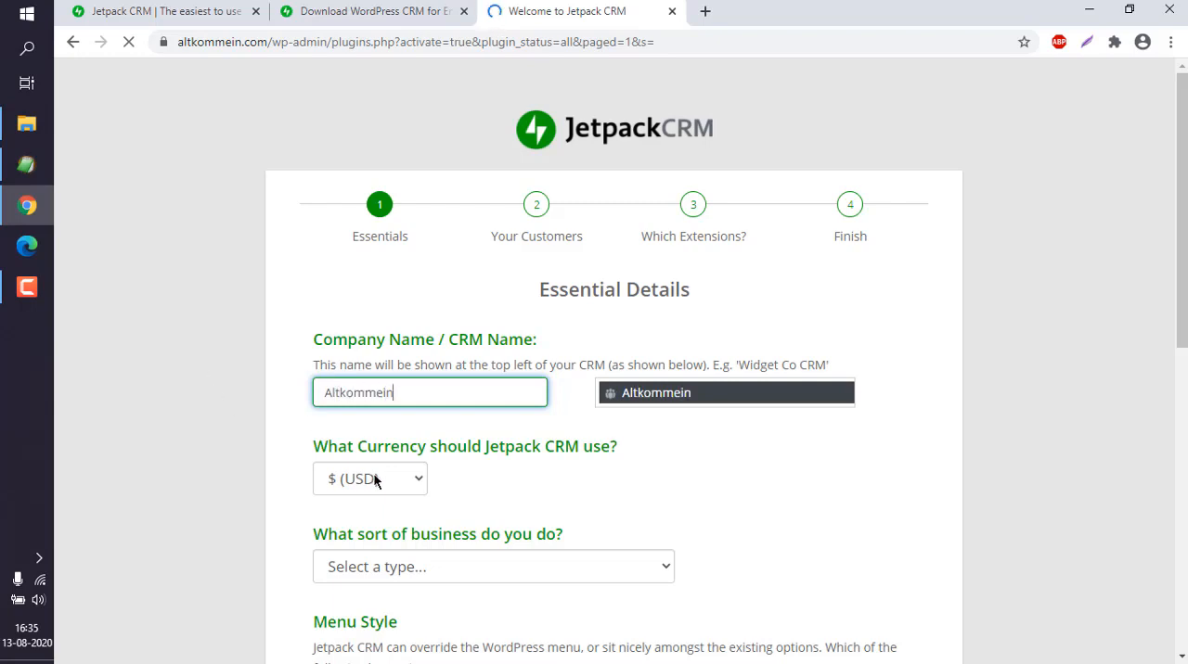
{"action": "left_click", "coordinate": [369, 478]}
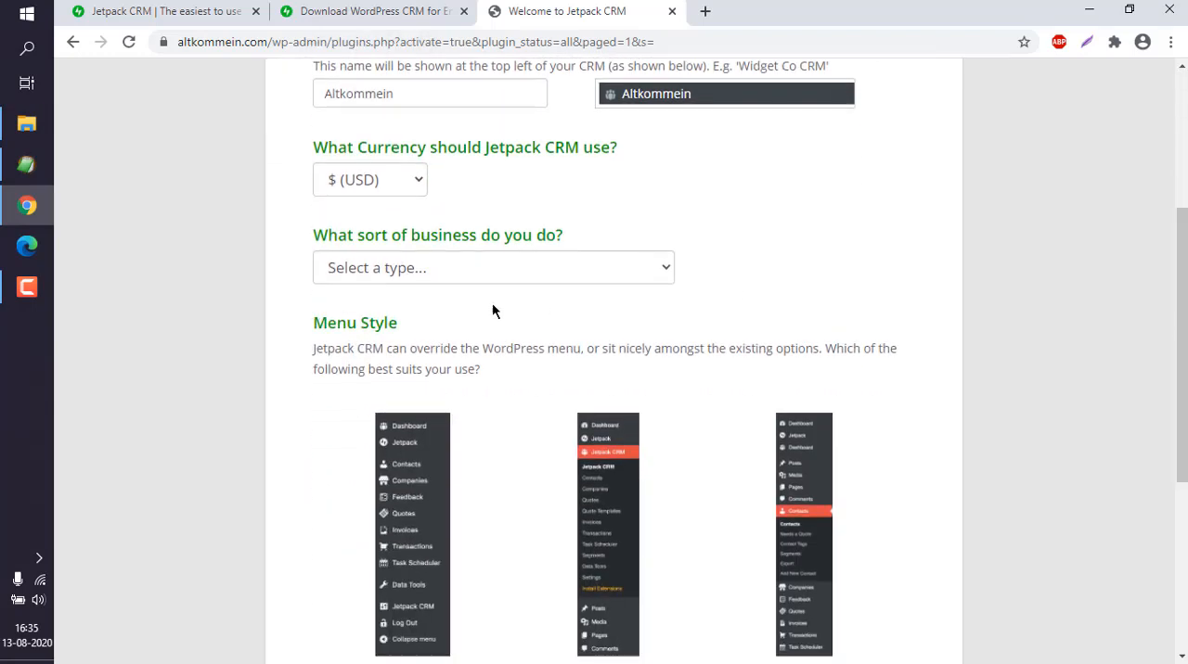
{"action": "left_click", "coordinate": [492, 268]}
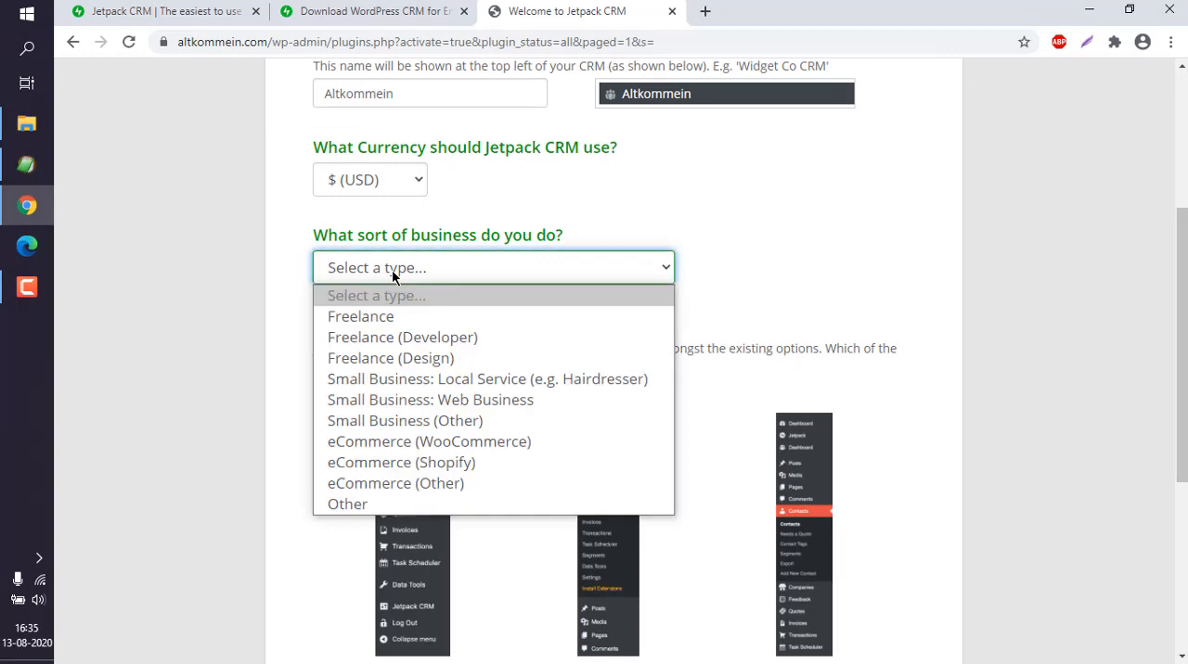
{"action": "mouse_move", "coordinate": [402, 337]}
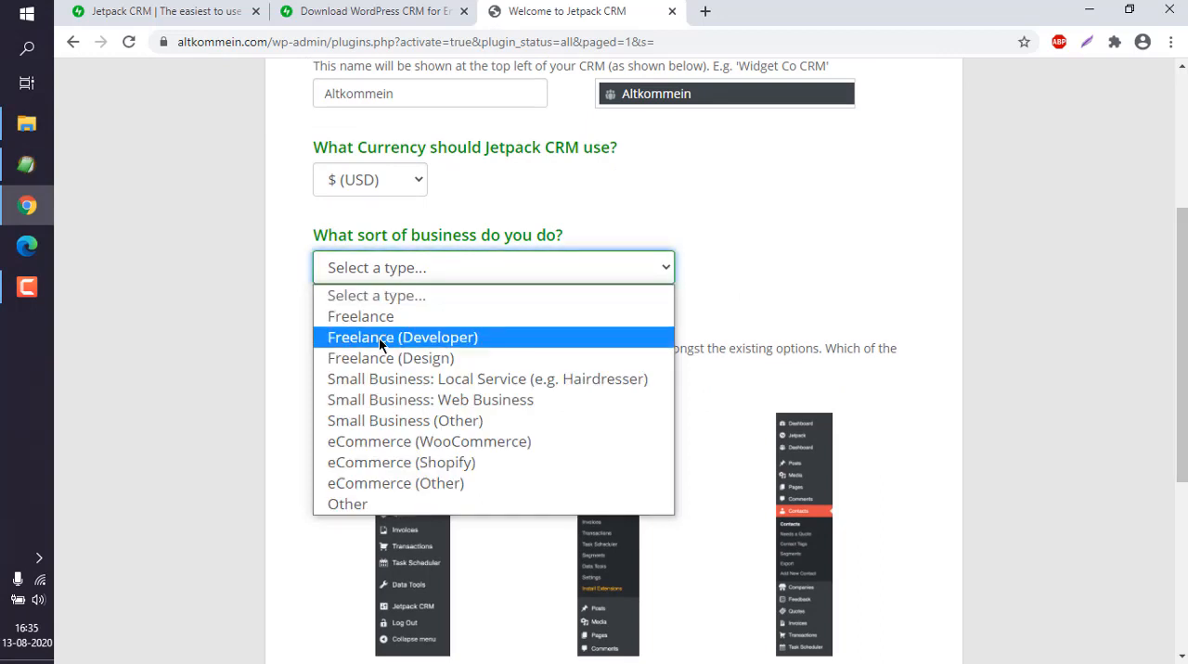
{"action": "mouse_move", "coordinate": [403, 406]}
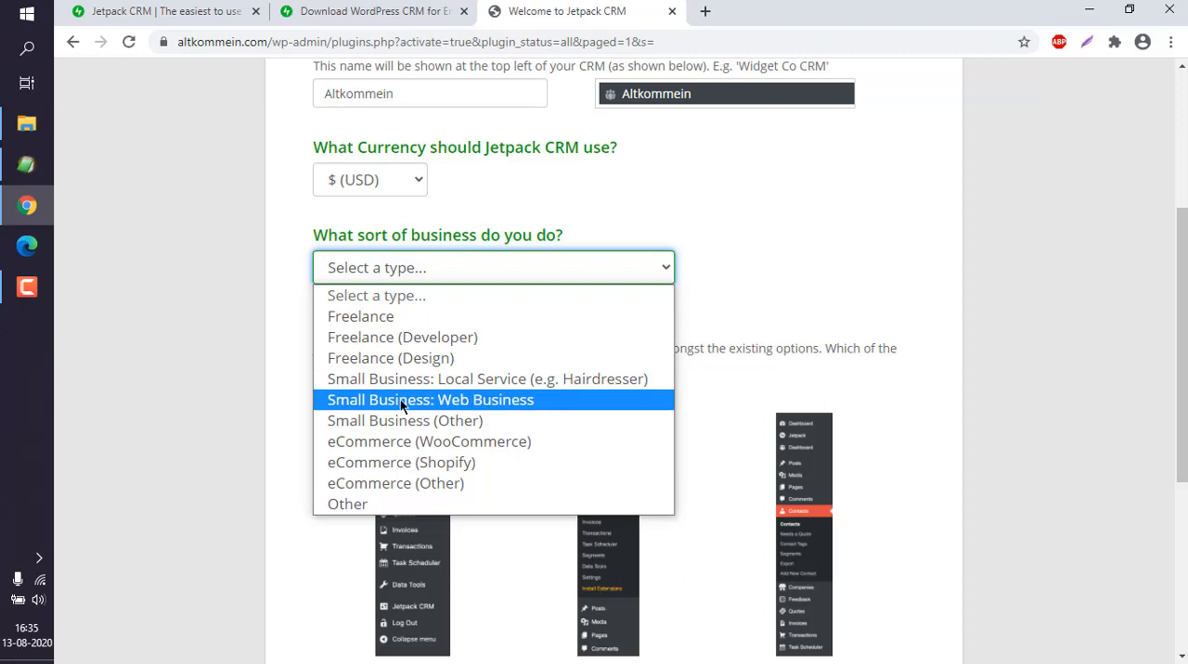
{"action": "left_click", "coordinate": [402, 337]}
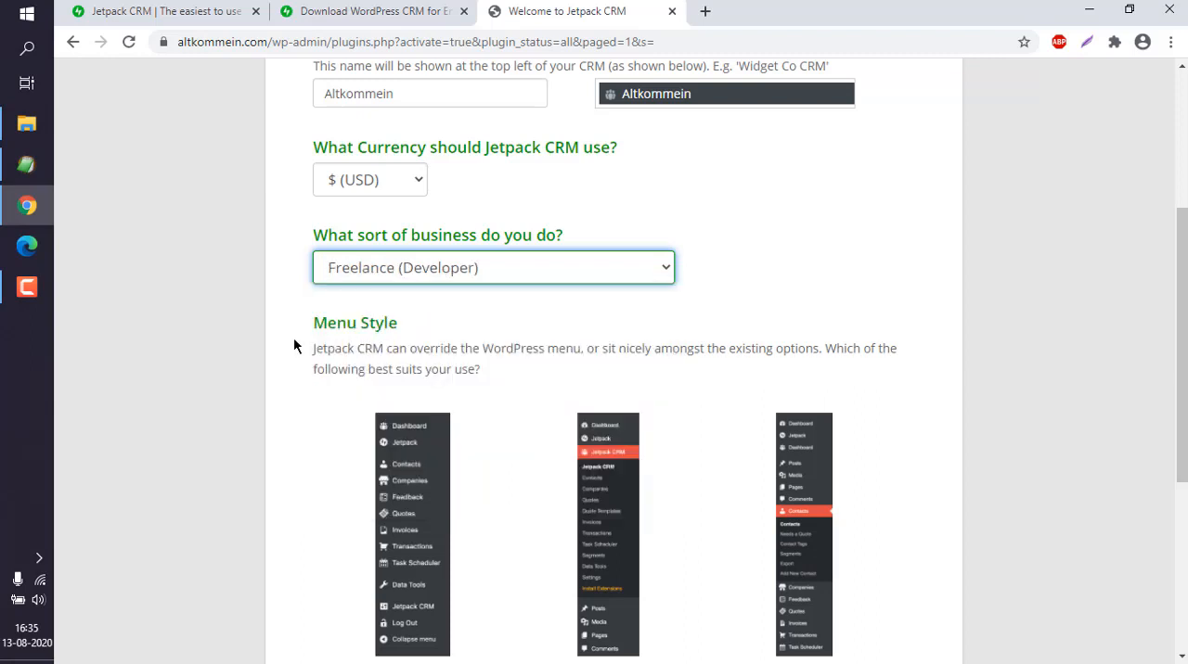
Choose the Jetpack CRM & WordPress menu style, disable sharing essentials, and advance the wizard
{"action": "scroll", "scroll_direction": "down", "scroll_amount": 3}
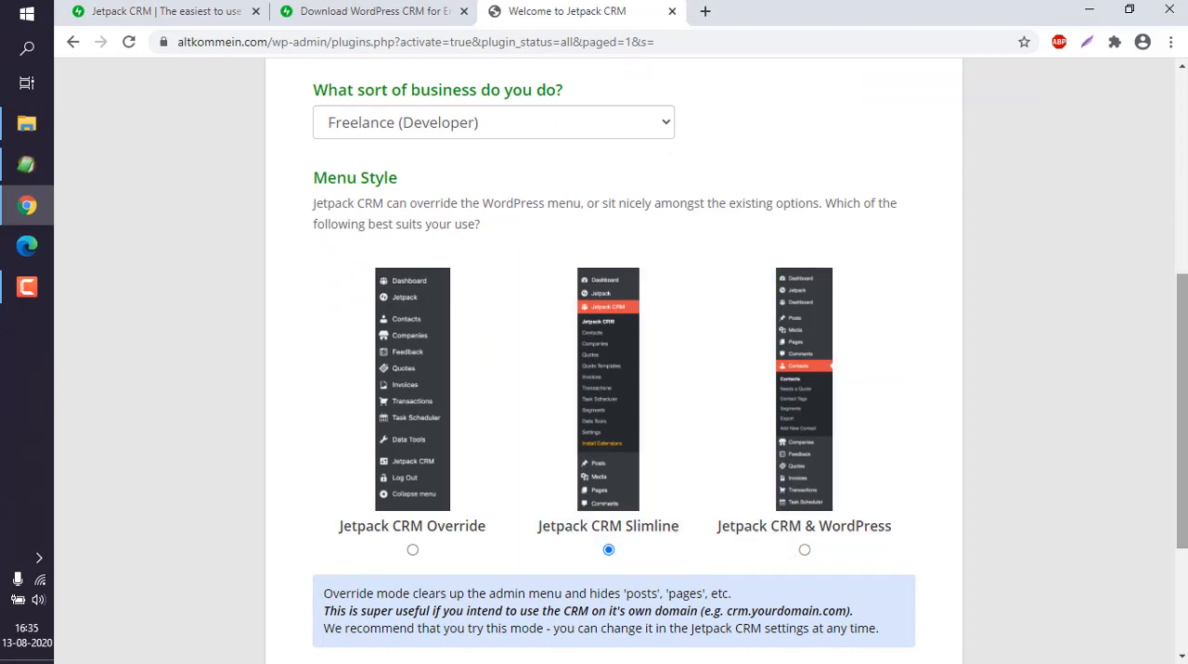
{"action": "scroll", "scroll_direction": "down", "scroll_amount": 3}
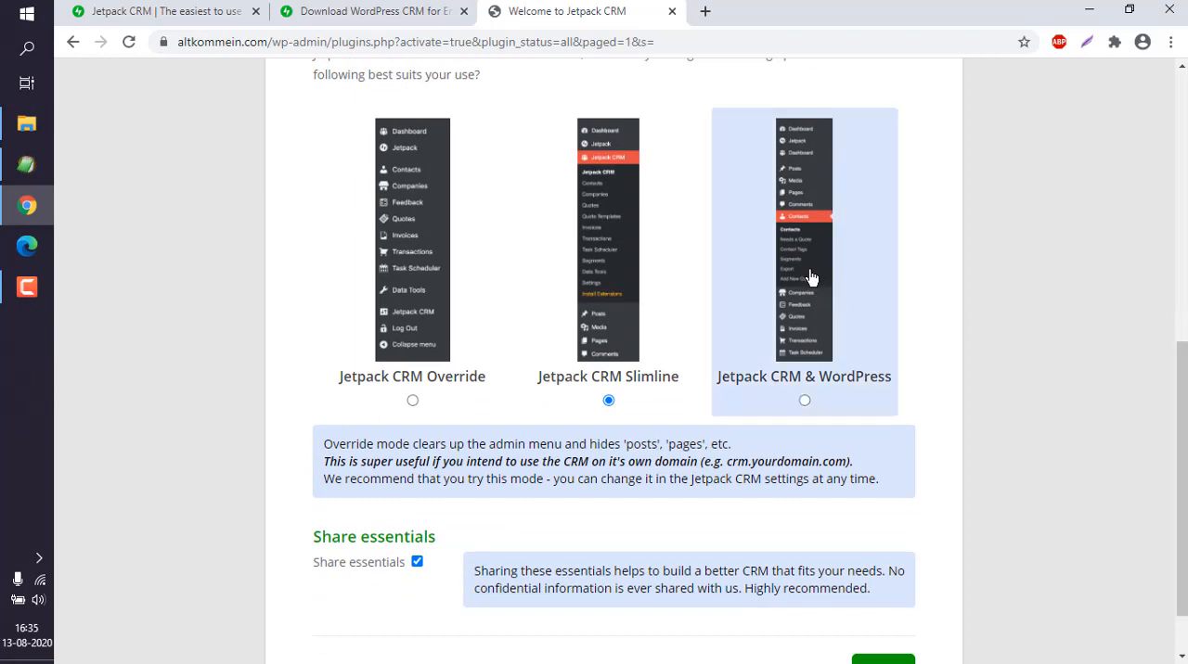
{"action": "left_click", "coordinate": [804, 400]}
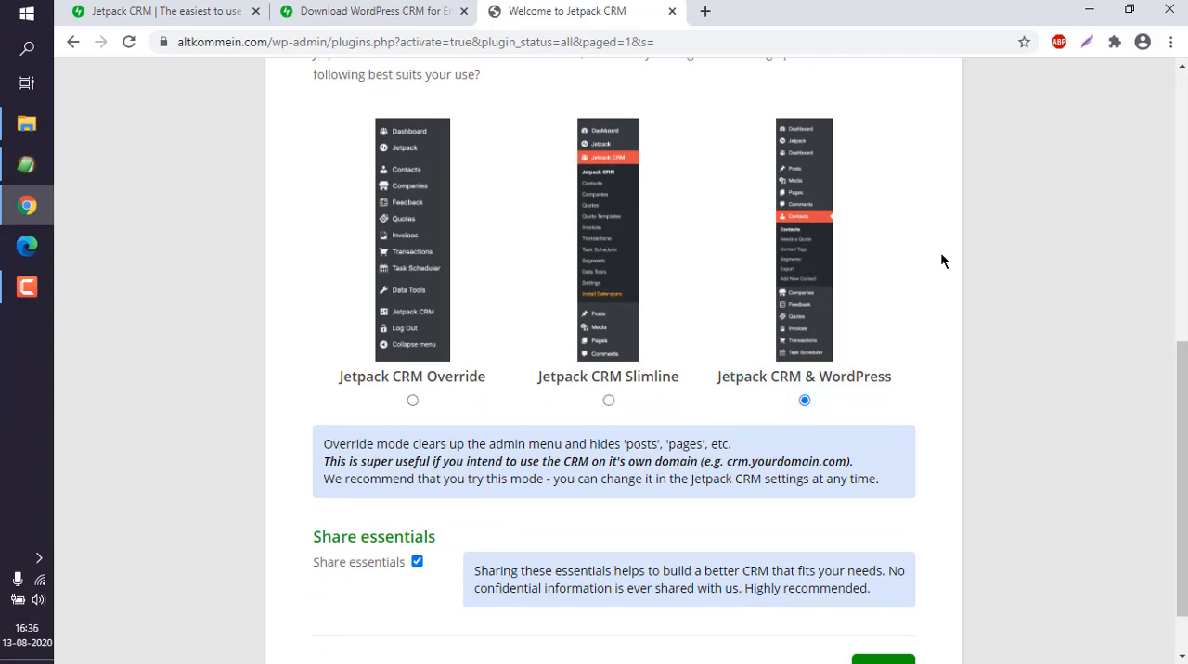
{"action": "scroll", "scroll_direction": "down", "scroll_amount": 3}
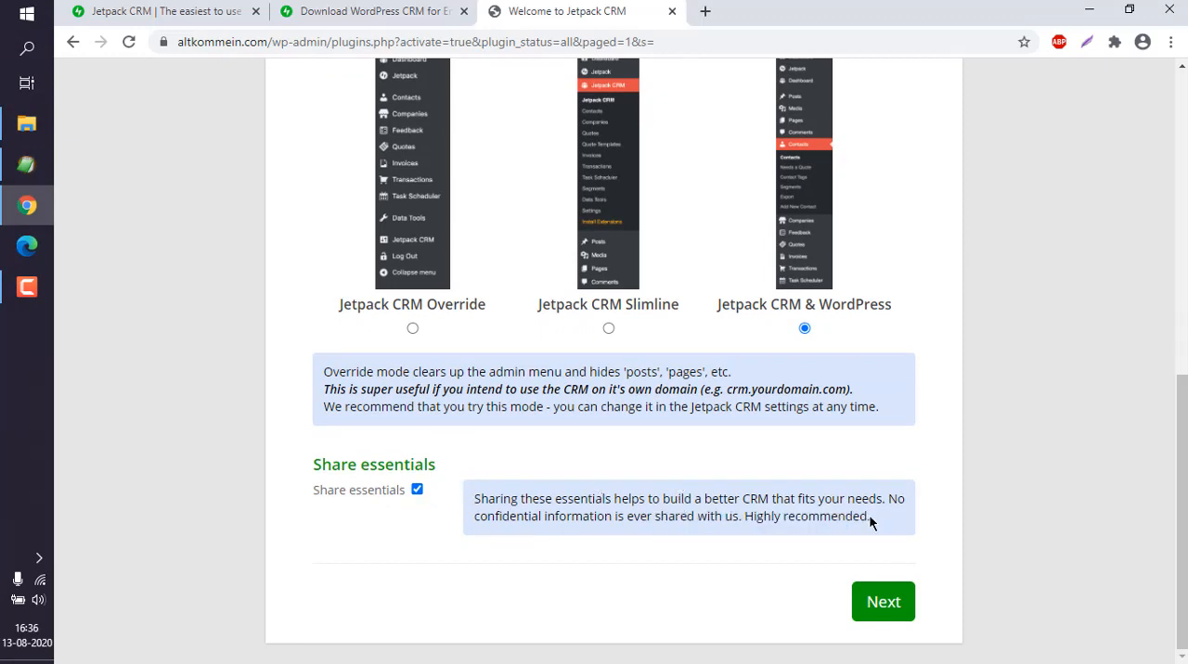
{"action": "left_click", "coordinate": [416, 490]}
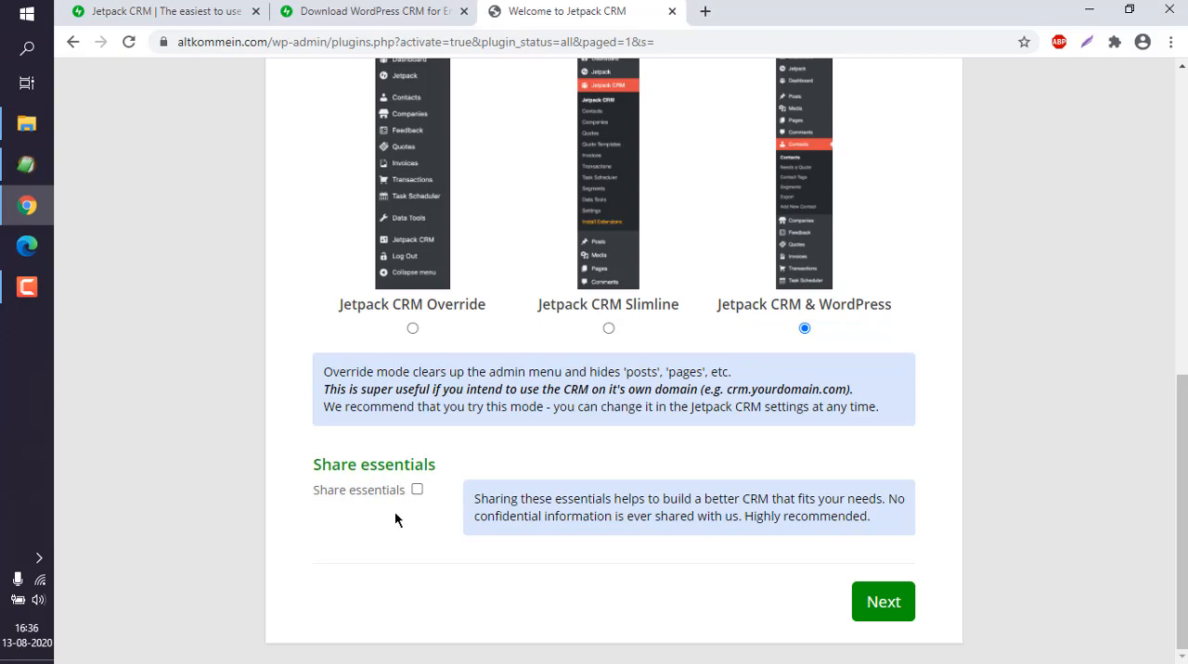
{"action": "mouse_move", "coordinate": [846, 527]}
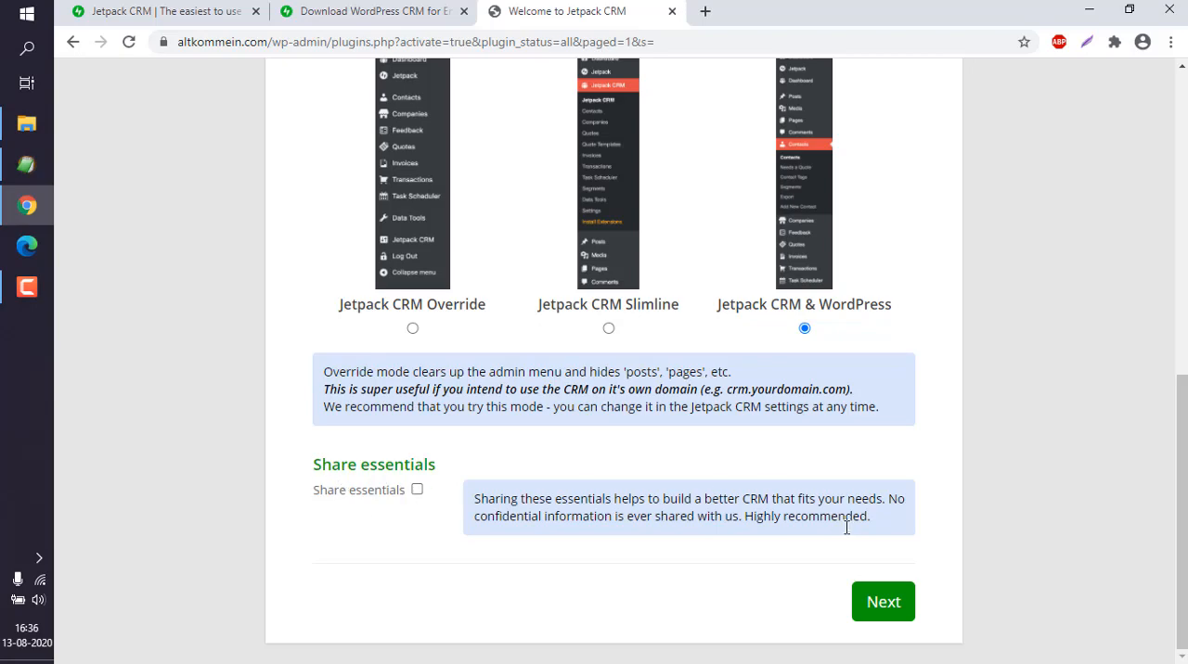
{"action": "left_click", "coordinate": [883, 602]}
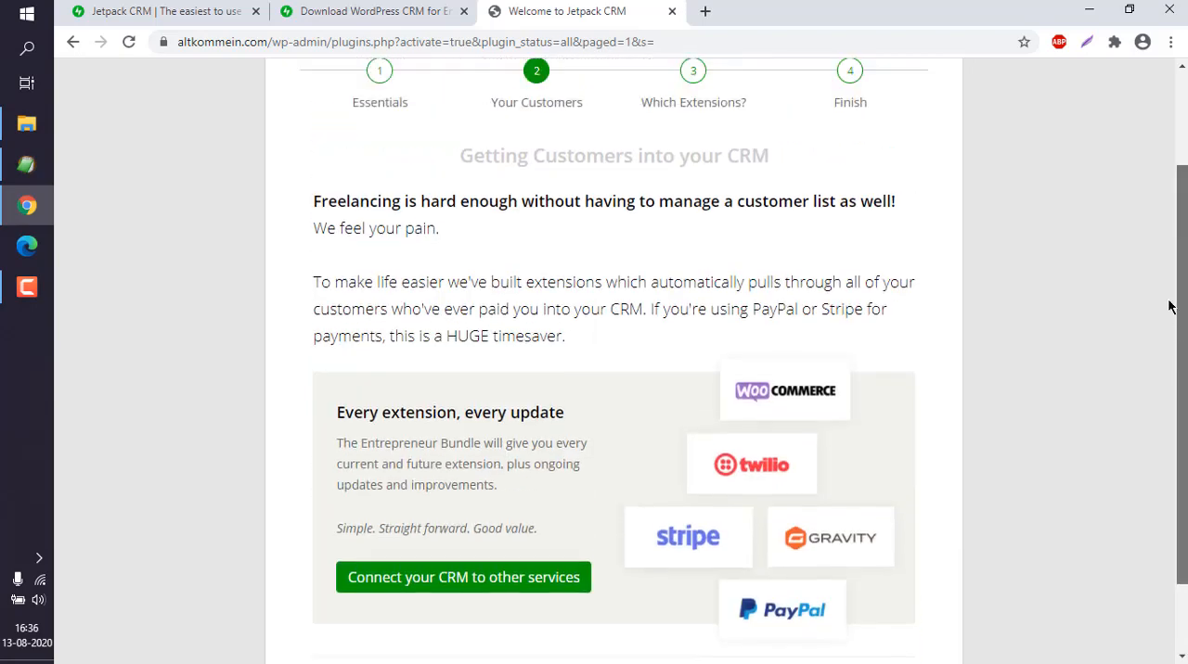
{"action": "scroll", "scroll_direction": "down", "scroll_amount": 3}
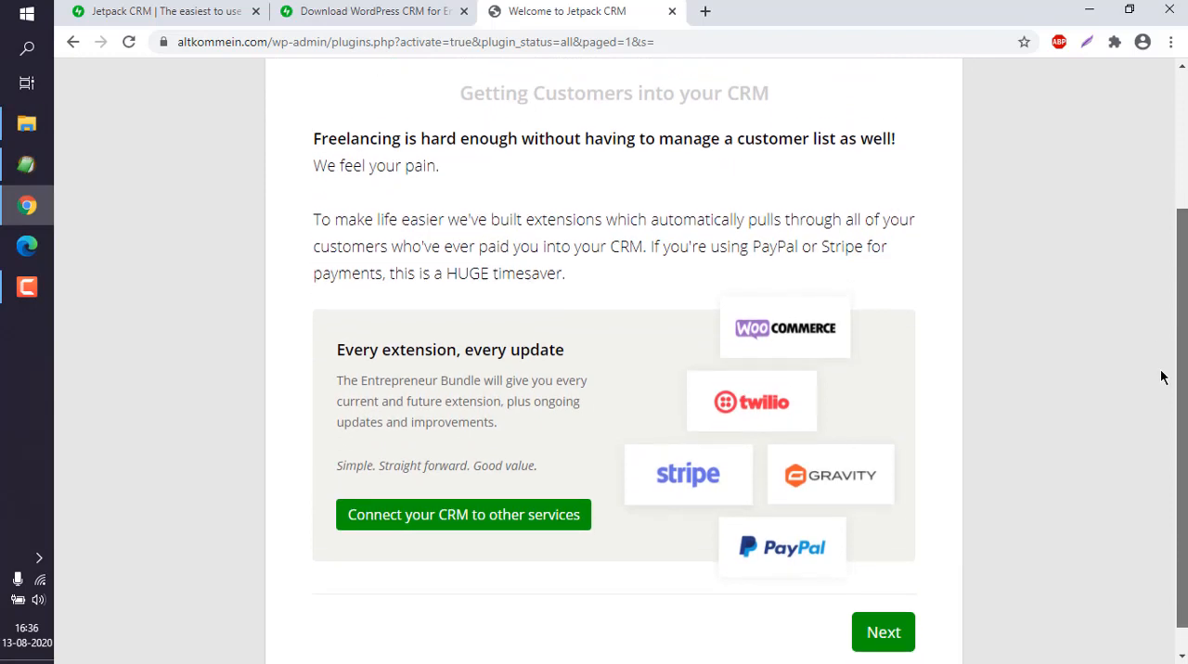
{"action": "scroll", "scroll_direction": "down", "scroll_amount": 3}
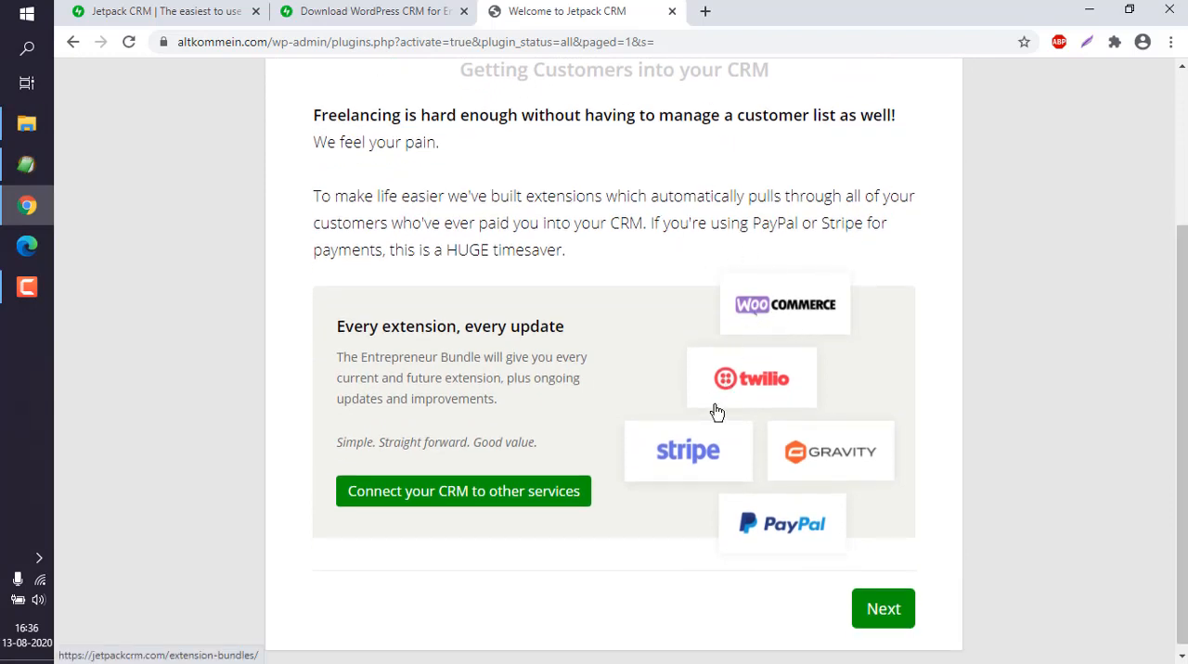
{"action": "mouse_move", "coordinate": [711, 434]}
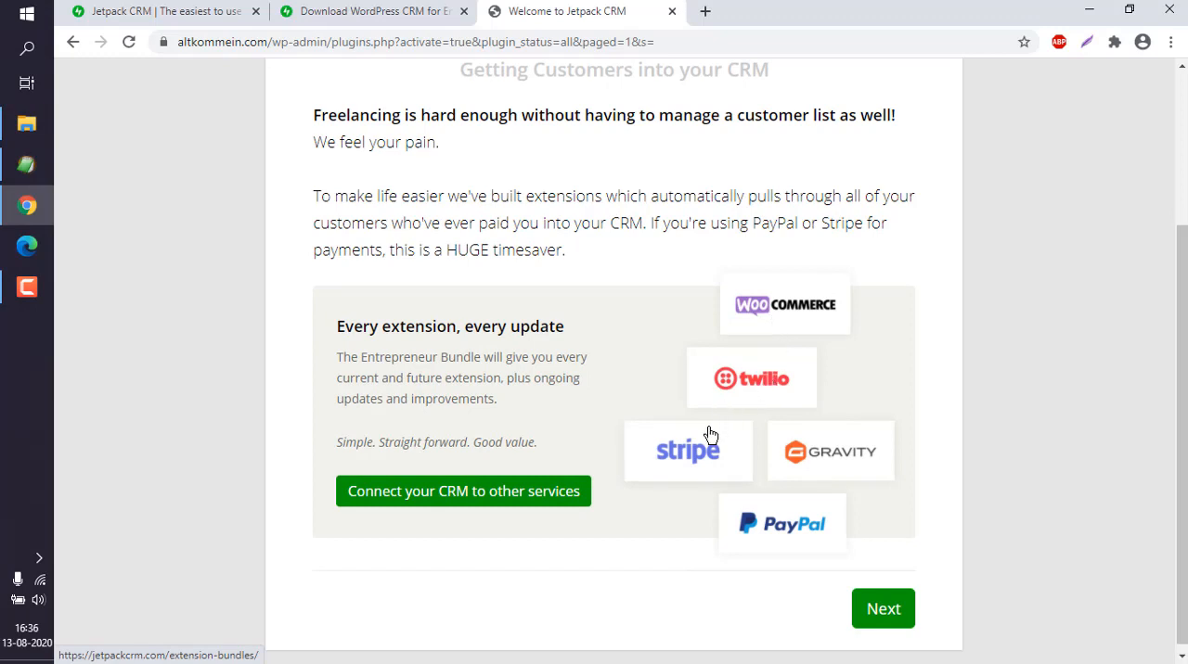
{"action": "mouse_move", "coordinate": [780, 522]}
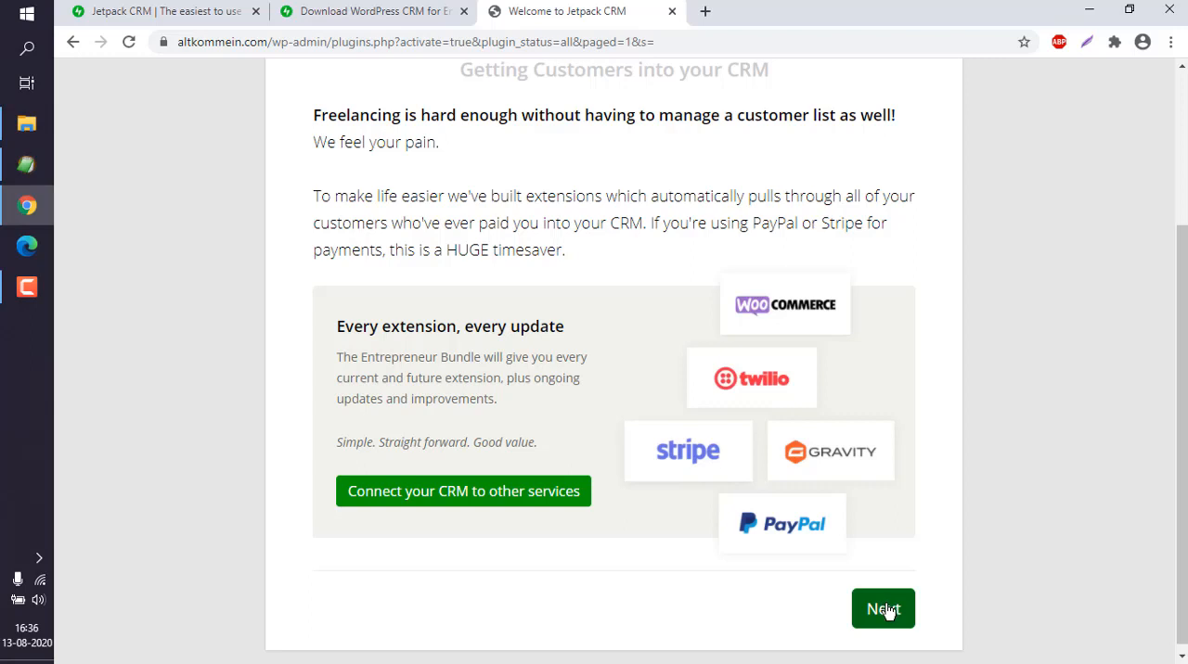
Advance to Optional Features and review the Quotes, Invoices and Forms toggles
{"action": "left_click", "coordinate": [881, 609]}
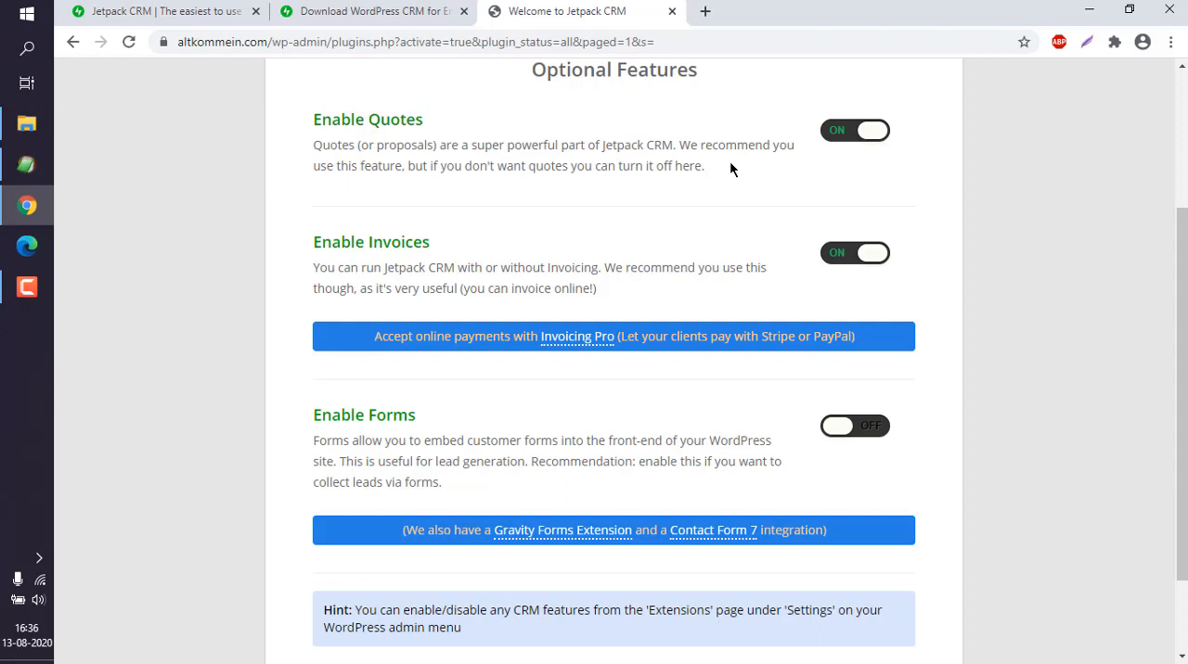
{"action": "mouse_move", "coordinate": [378, 250]}
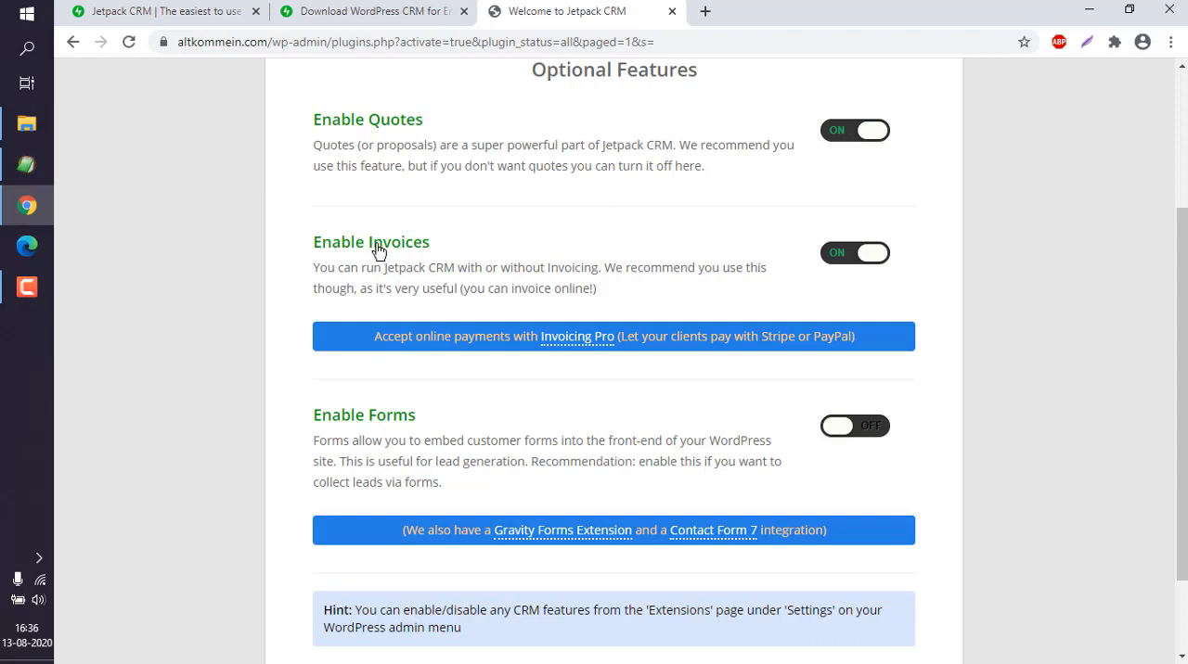
{"action": "mouse_move", "coordinate": [416, 252]}
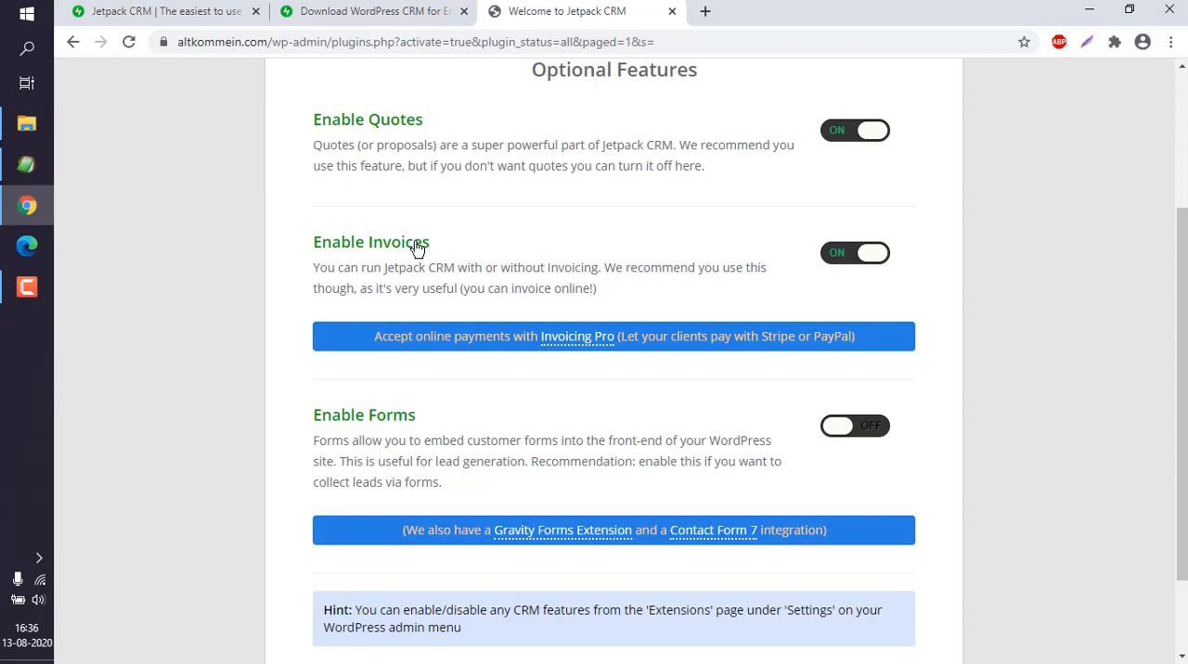
{"action": "mouse_move", "coordinate": [615, 295]}
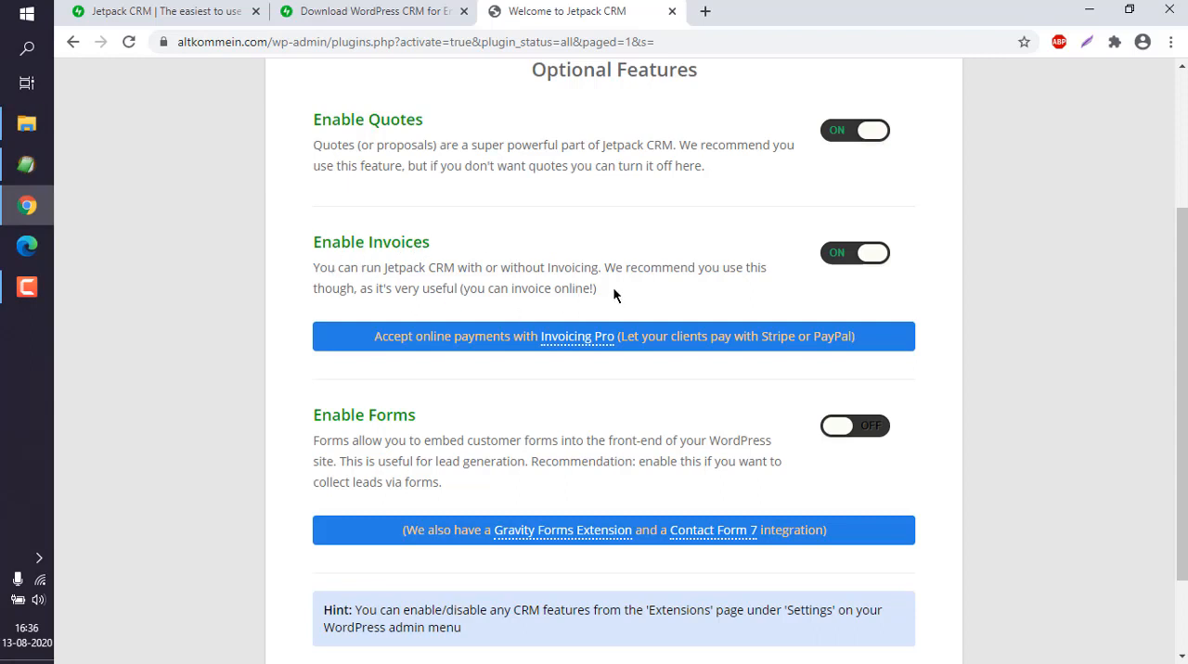
{"action": "mouse_move", "coordinate": [387, 415]}
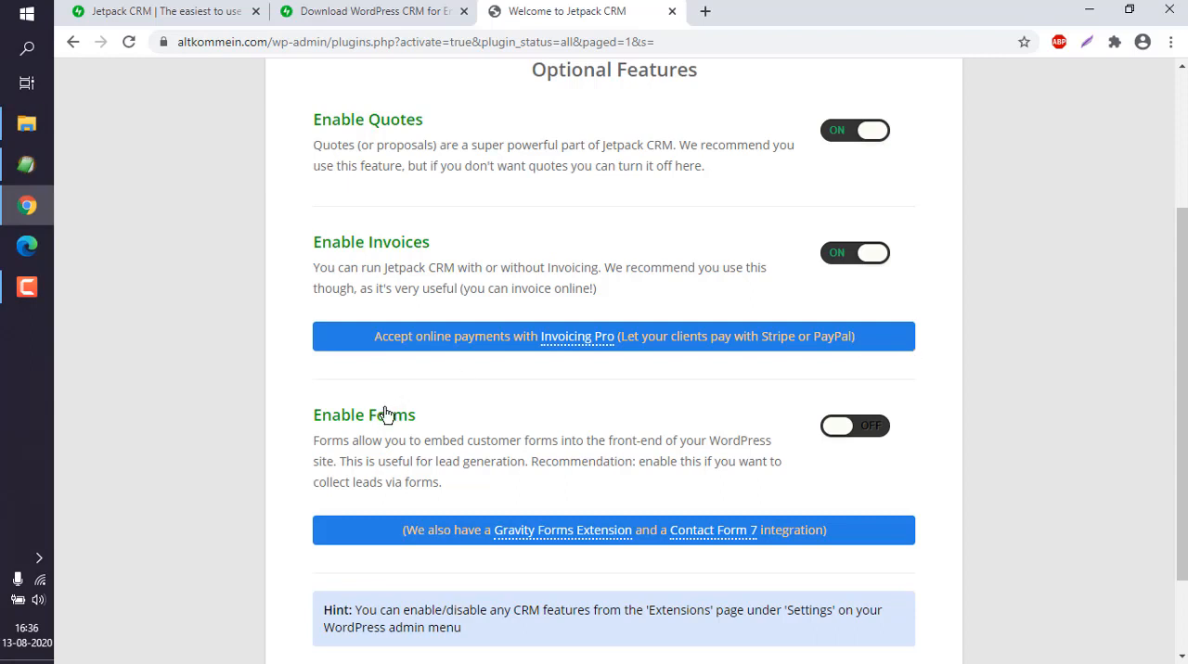
{"action": "scroll", "scroll_direction": "down", "scroll_amount": 3}
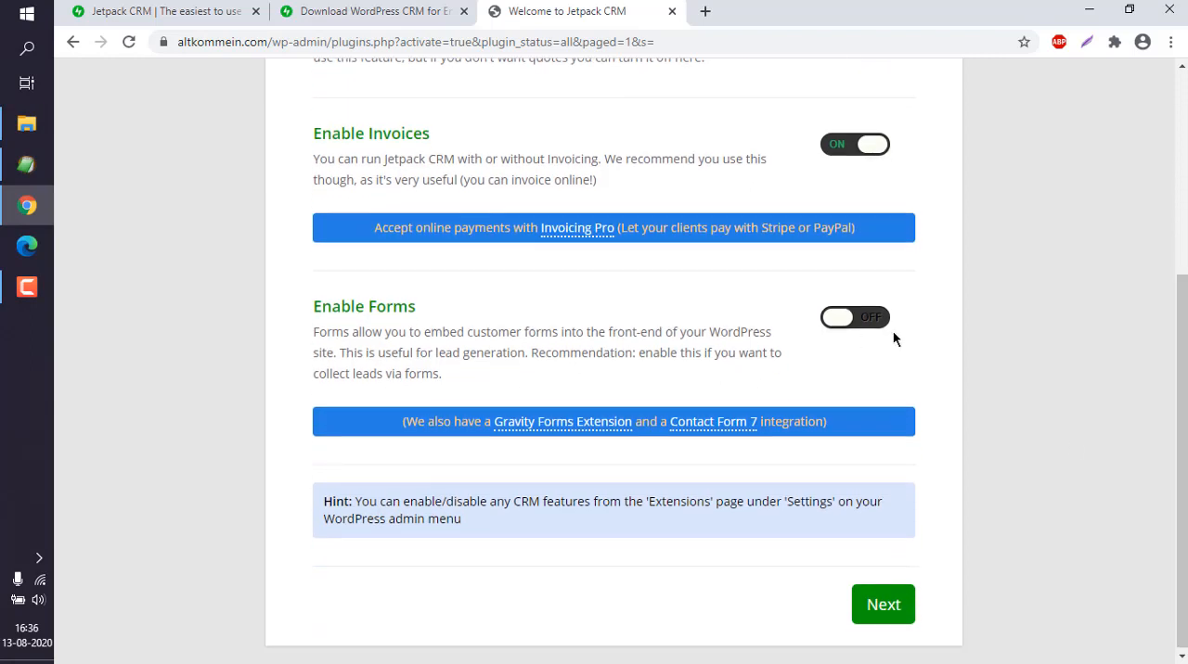
{"action": "mouse_move", "coordinate": [580, 326]}
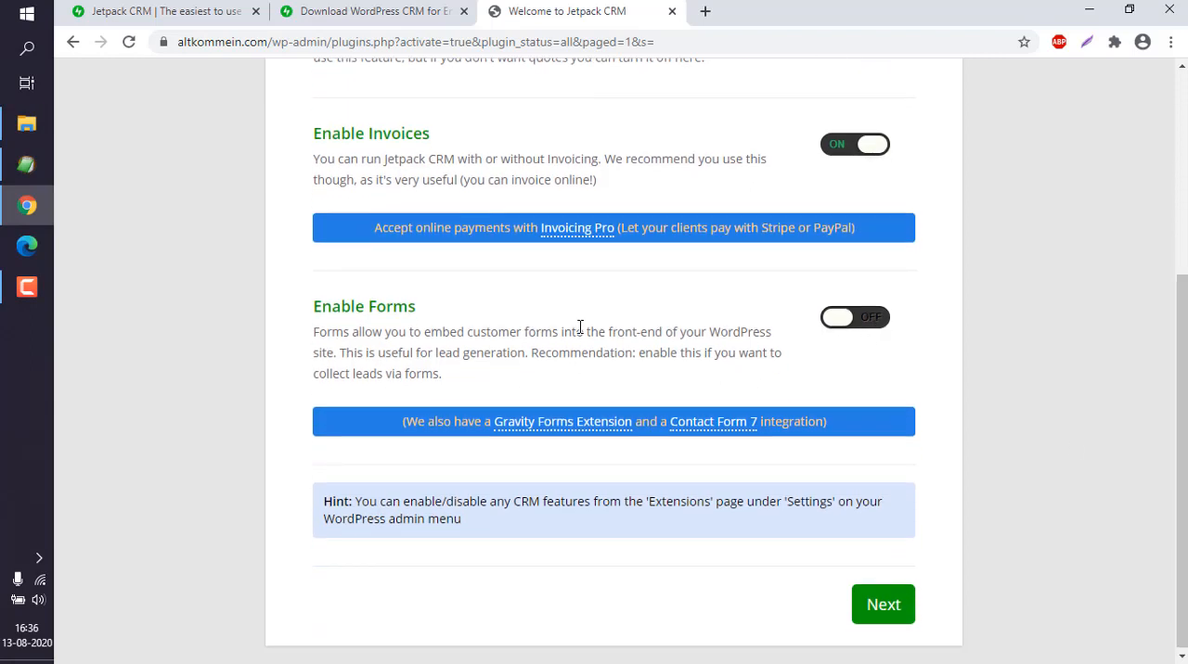
{"action": "mouse_move", "coordinate": [562, 421]}
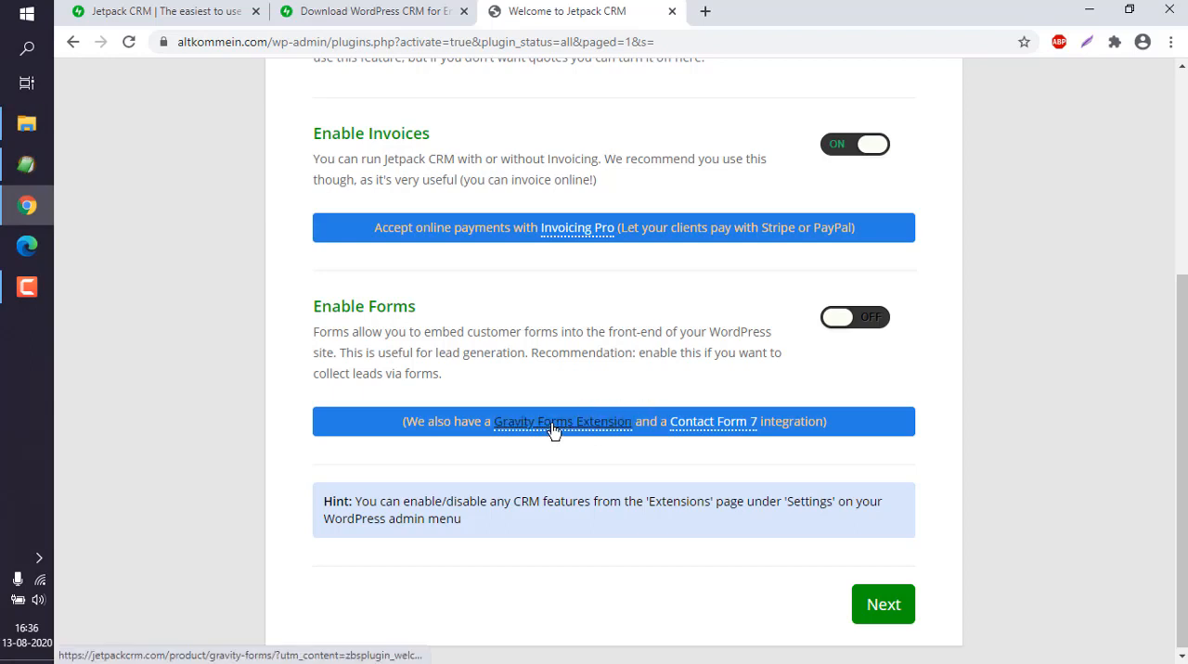
{"action": "mouse_move", "coordinate": [742, 437]}
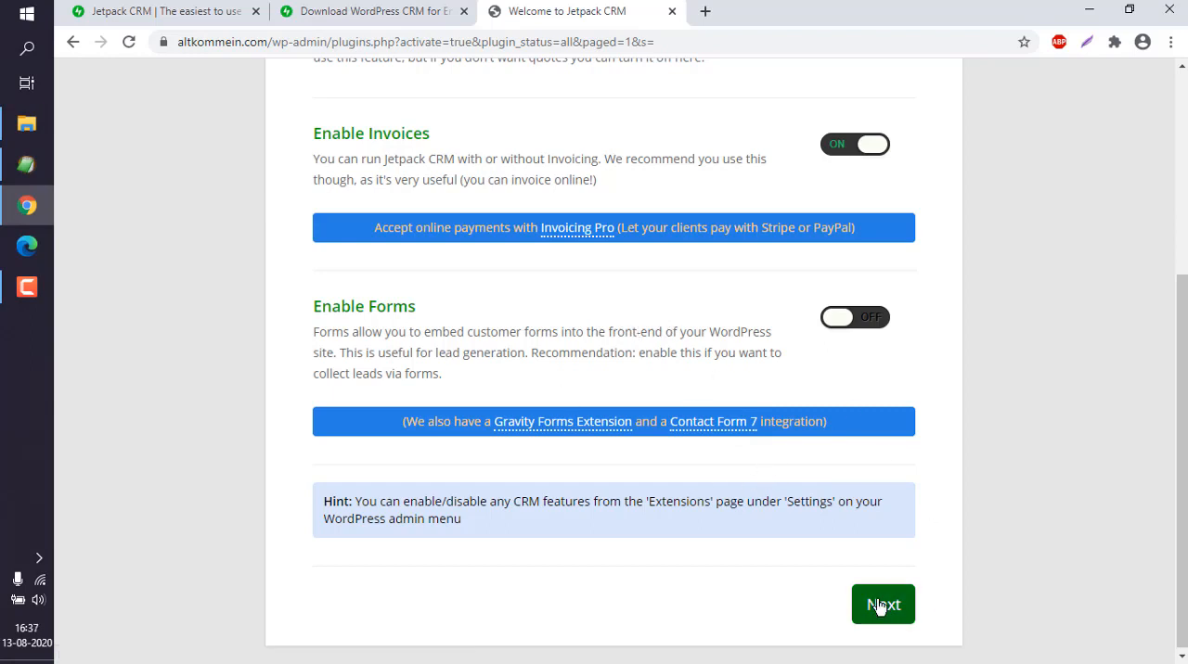
Untick the 'Get updates' opt-in and advance to the wizard's Finished screen
{"action": "left_click", "coordinate": [882, 605]}
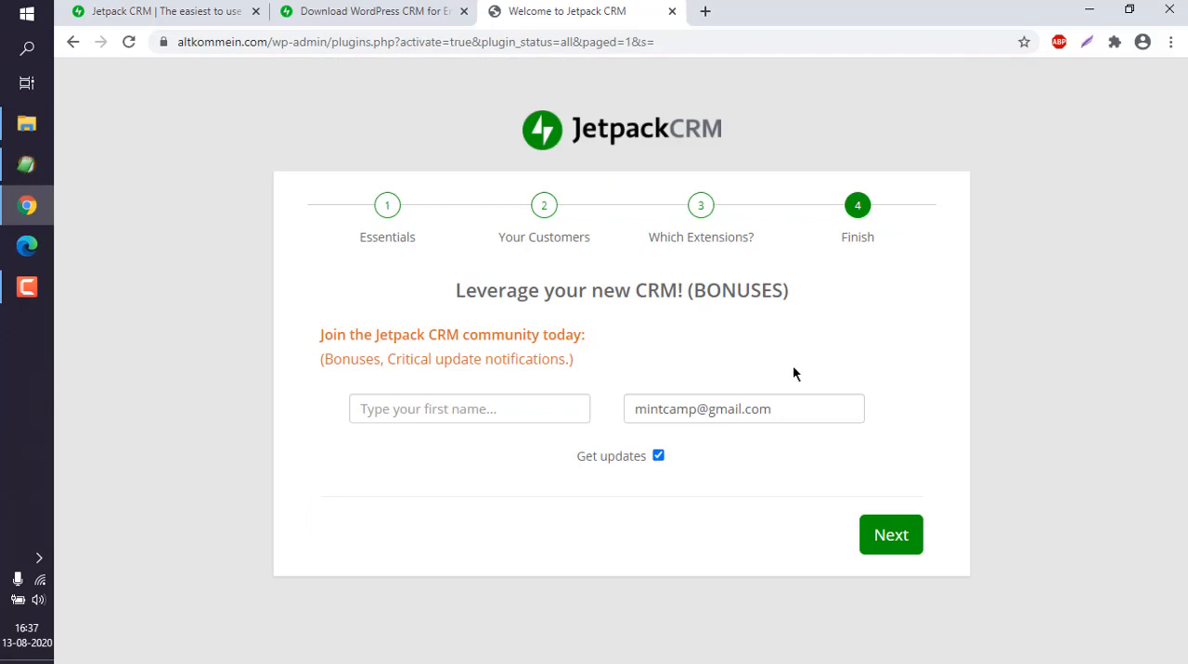
{"action": "left_click", "coordinate": [658, 456]}
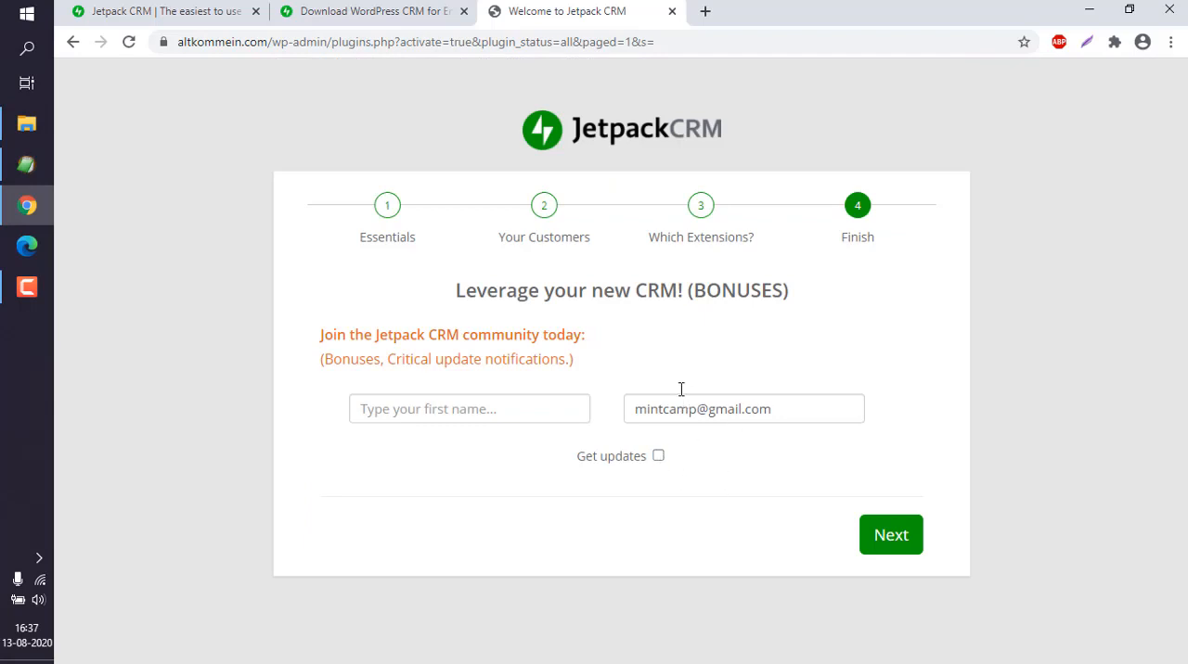
{"action": "left_click_drag", "start_coordinate": [369, 334], "coordinate": [573, 359]}
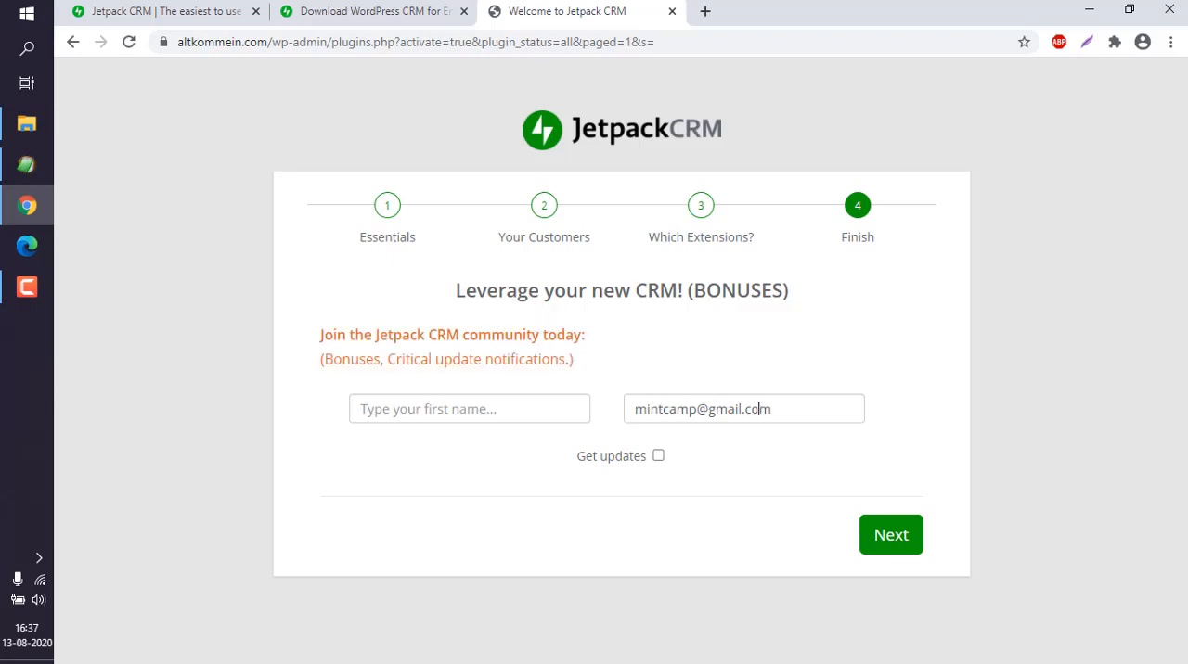
{"action": "mouse_move", "coordinate": [891, 534]}
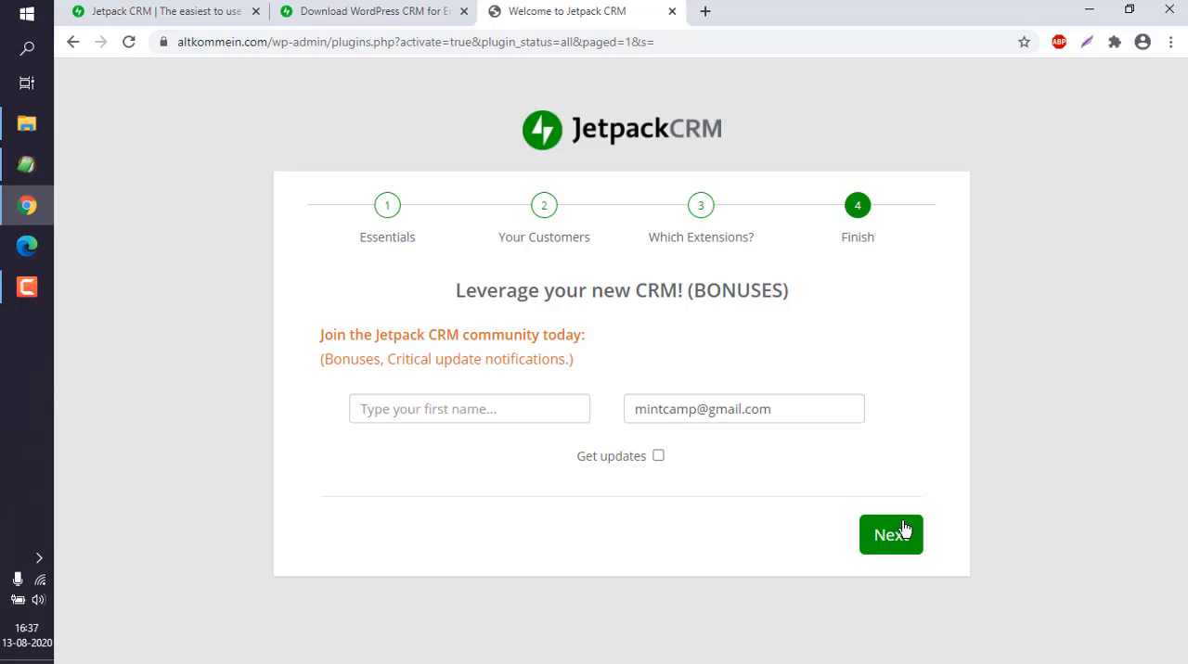
{"action": "left_click", "coordinate": [890, 534]}
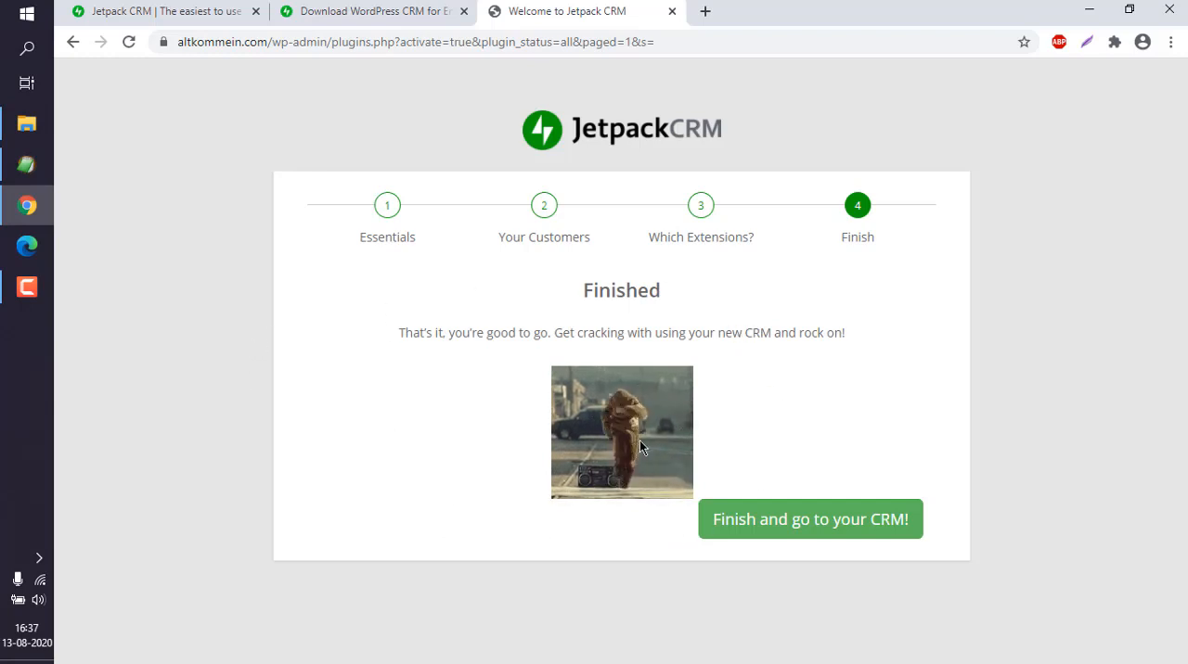
{"action": "mouse_move", "coordinate": [764, 384]}
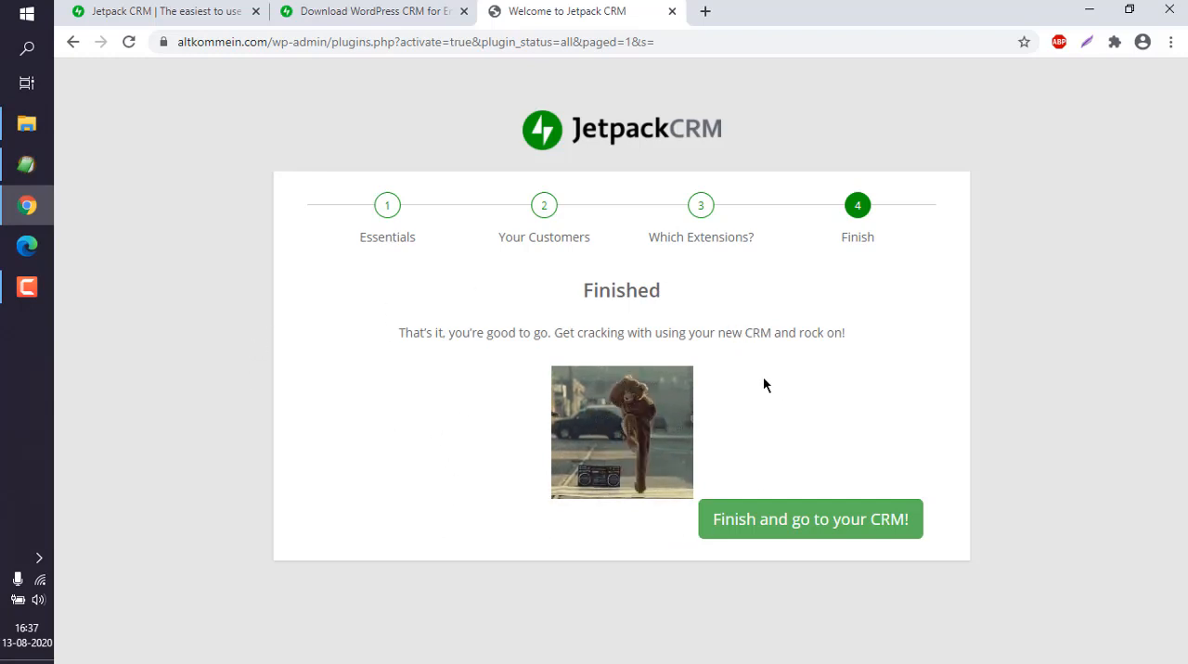
{"action": "mouse_move", "coordinate": [817, 525]}
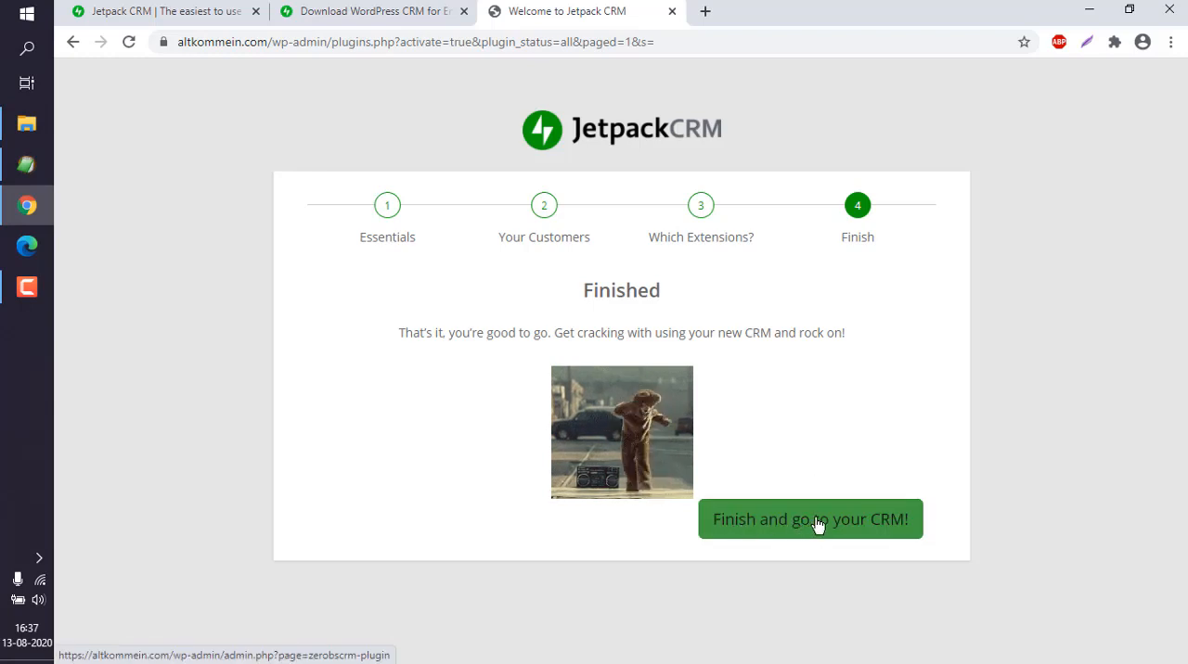
Finish the wizard to go to the CRM and block the site's notification request
{"action": "left_click", "coordinate": [809, 519]}
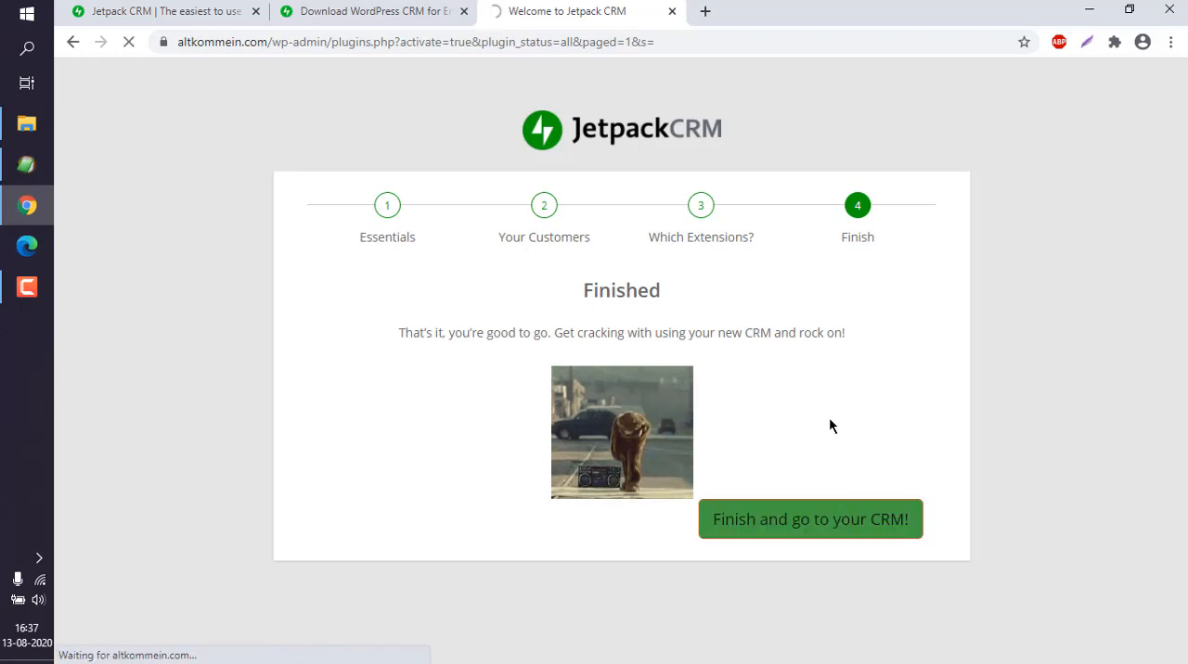
{"action": "left_click", "coordinate": [810, 519]}
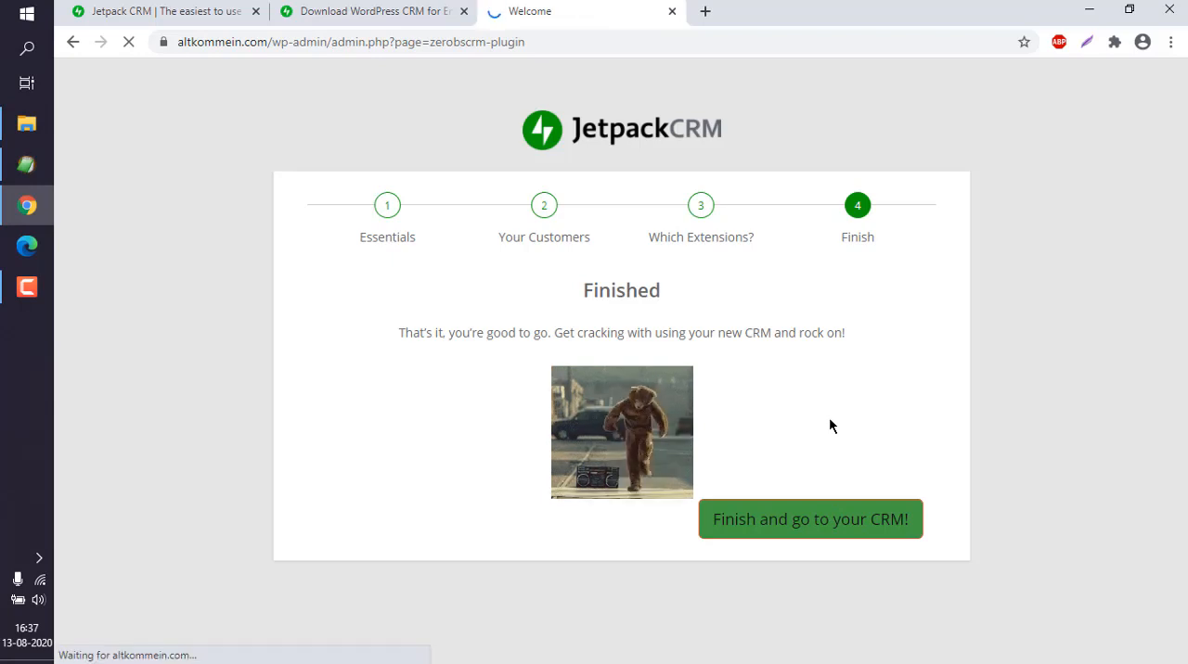
{"action": "left_click", "coordinate": [808, 518]}
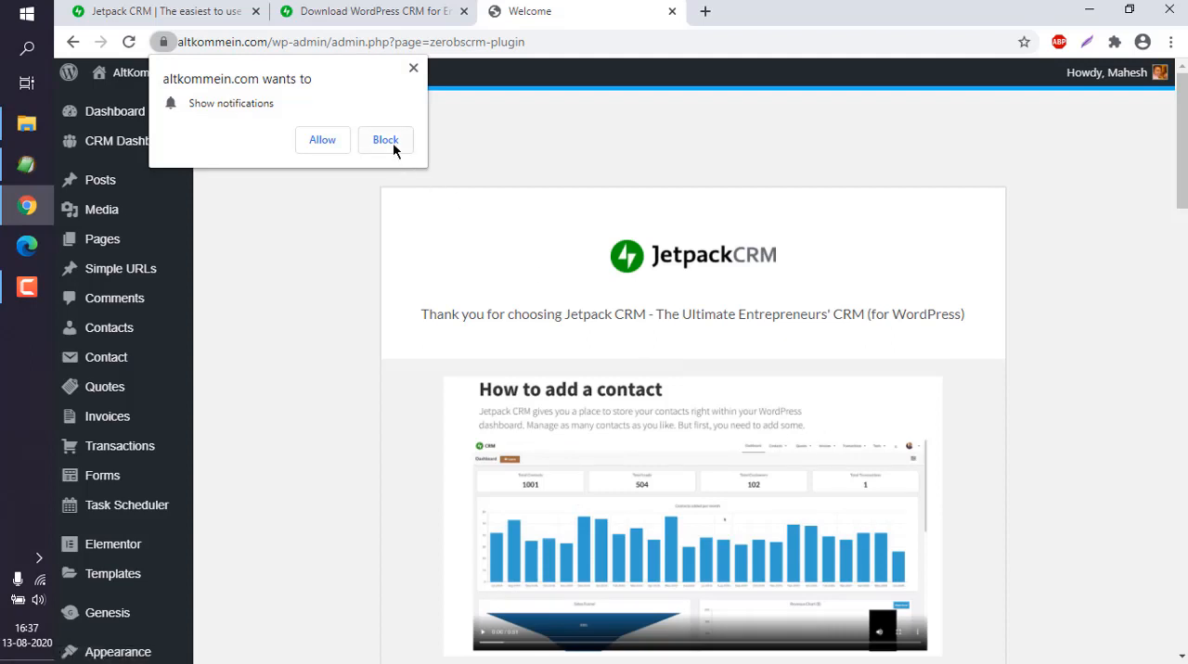
{"action": "left_click", "coordinate": [386, 139]}
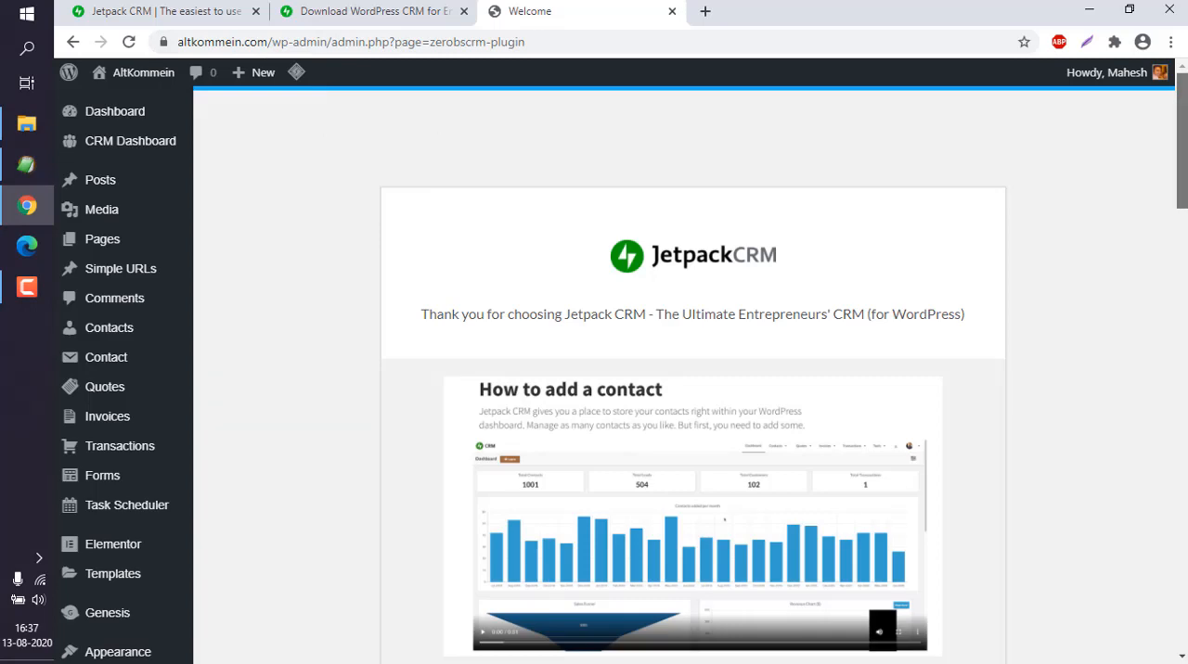
Scroll through the Welcome page's features and Entrepreneur upgrade section
{"action": "scroll", "scroll_direction": "down", "scroll_amount": 3}
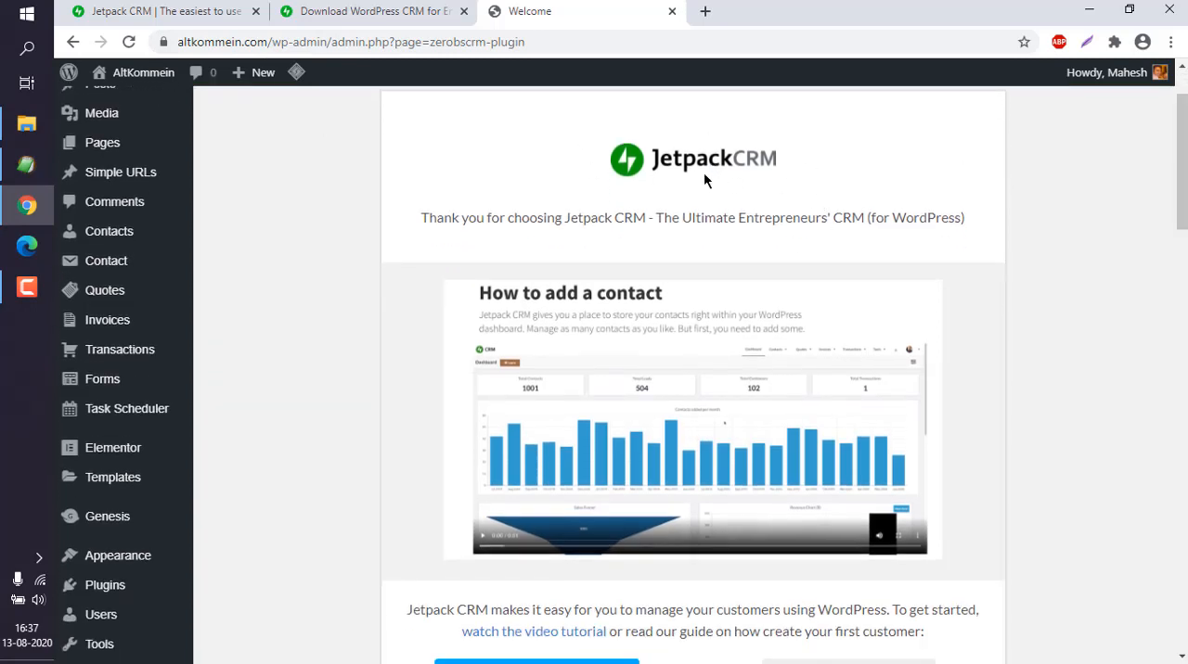
{"action": "scroll", "scroll_direction": "down", "scroll_amount": 3}
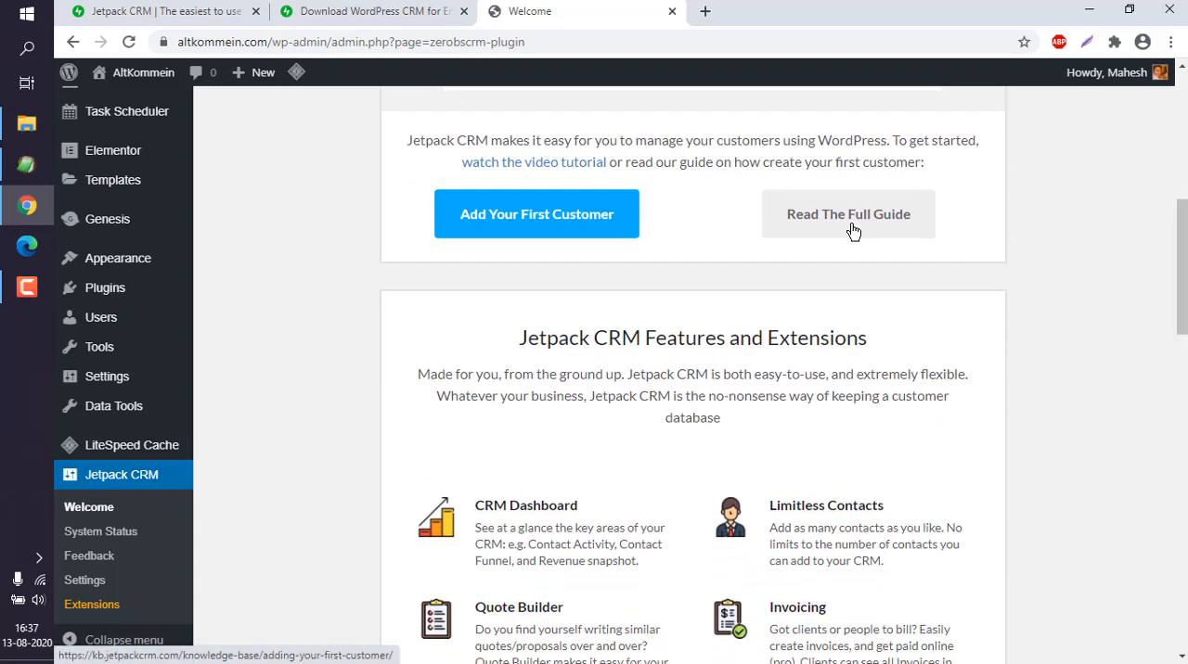
{"action": "scroll", "scroll_direction": "down", "scroll_amount": 3}
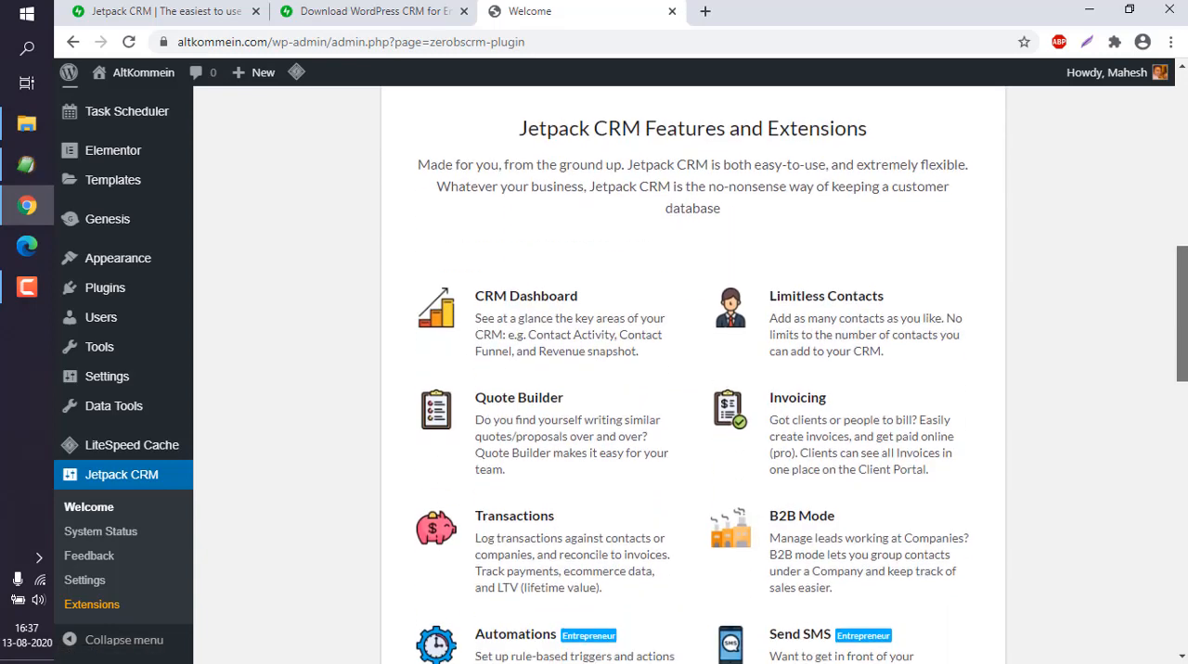
{"action": "scroll", "scroll_direction": "down", "scroll_amount": 3}
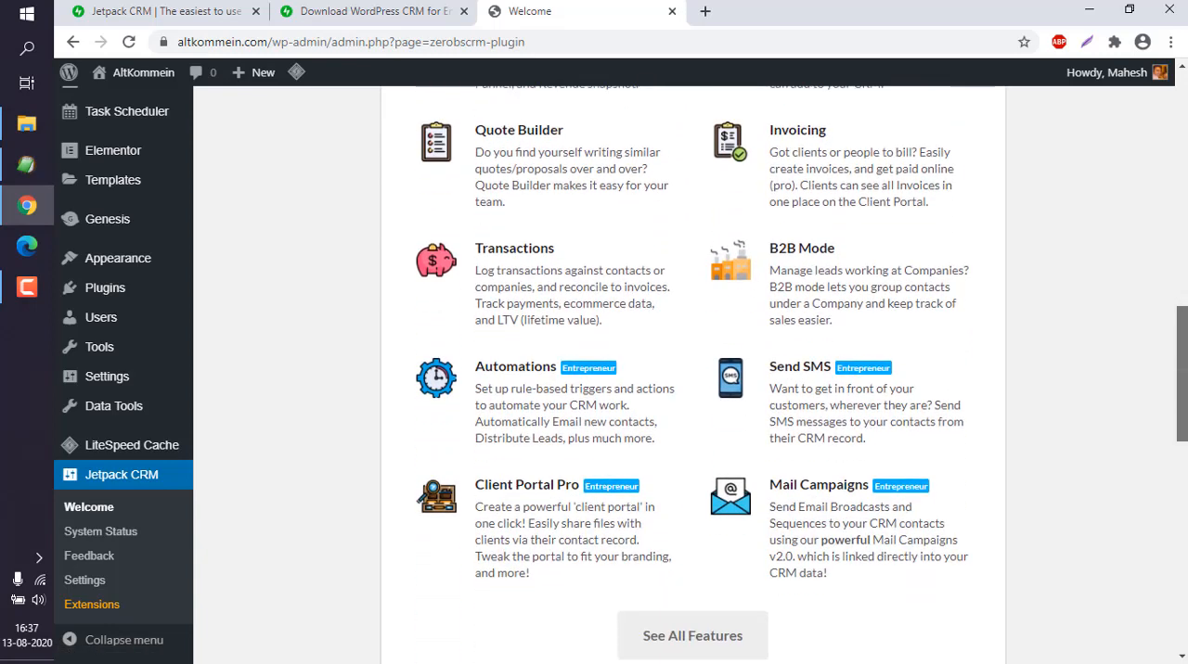
{"action": "mouse_move", "coordinate": [1075, 347]}
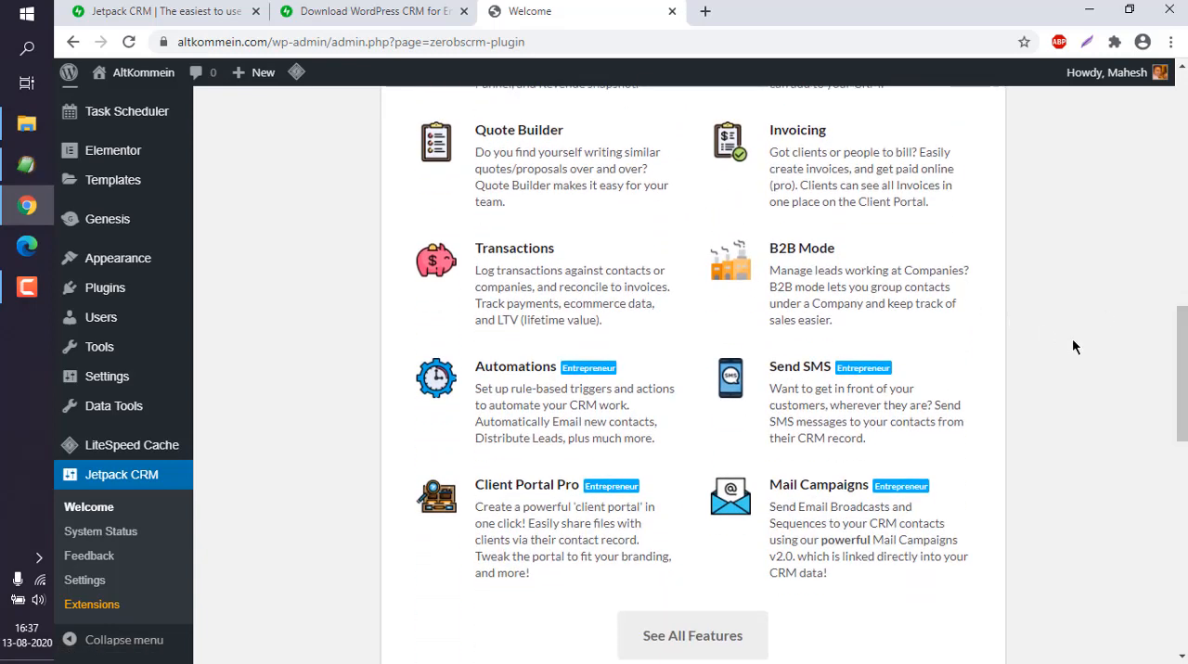
{"action": "scroll", "scroll_direction": "down", "scroll_amount": 3}
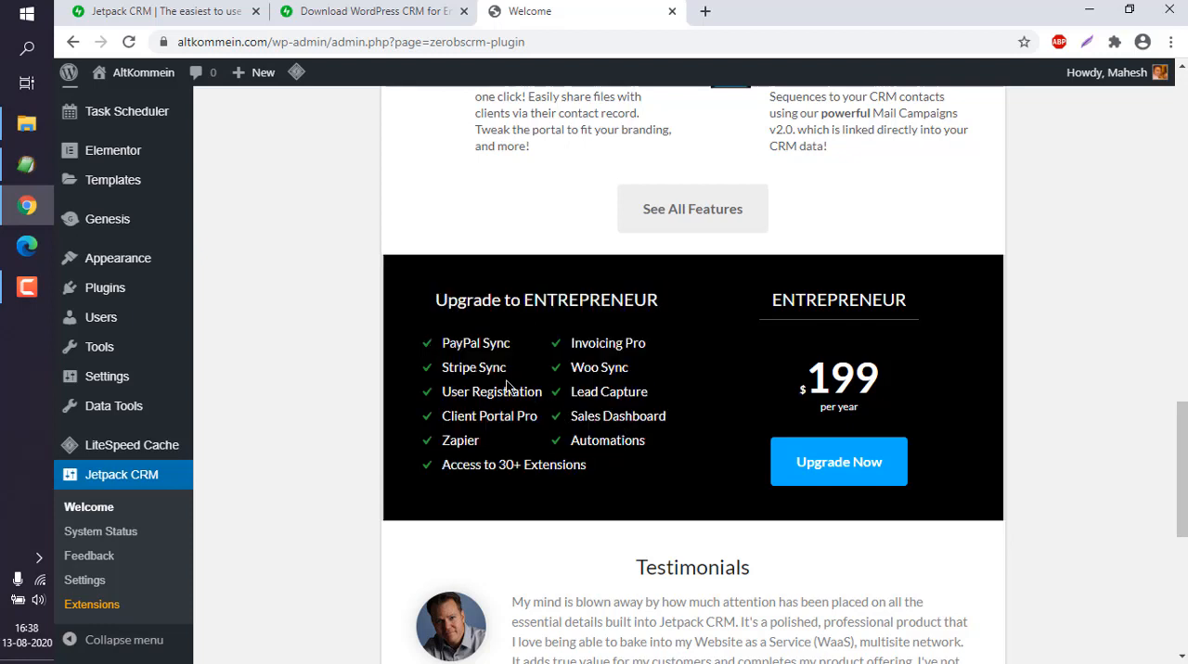
{"action": "mouse_move", "coordinate": [838, 463]}
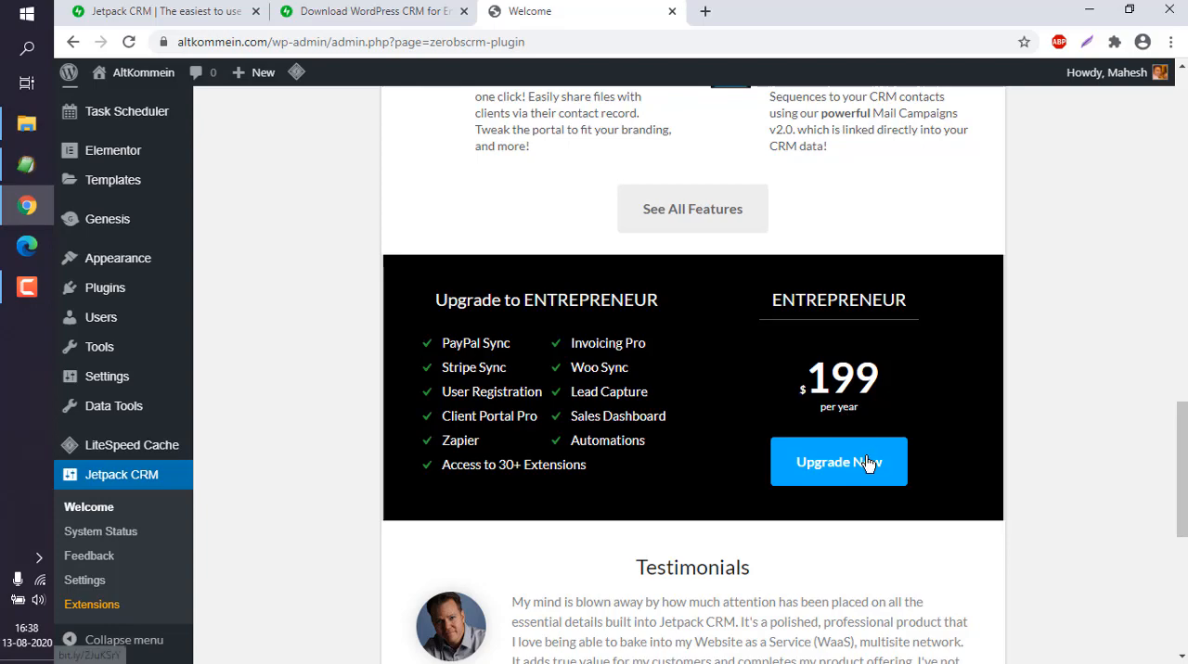
{"action": "scroll", "scroll_direction": "down", "scroll_amount": 3}
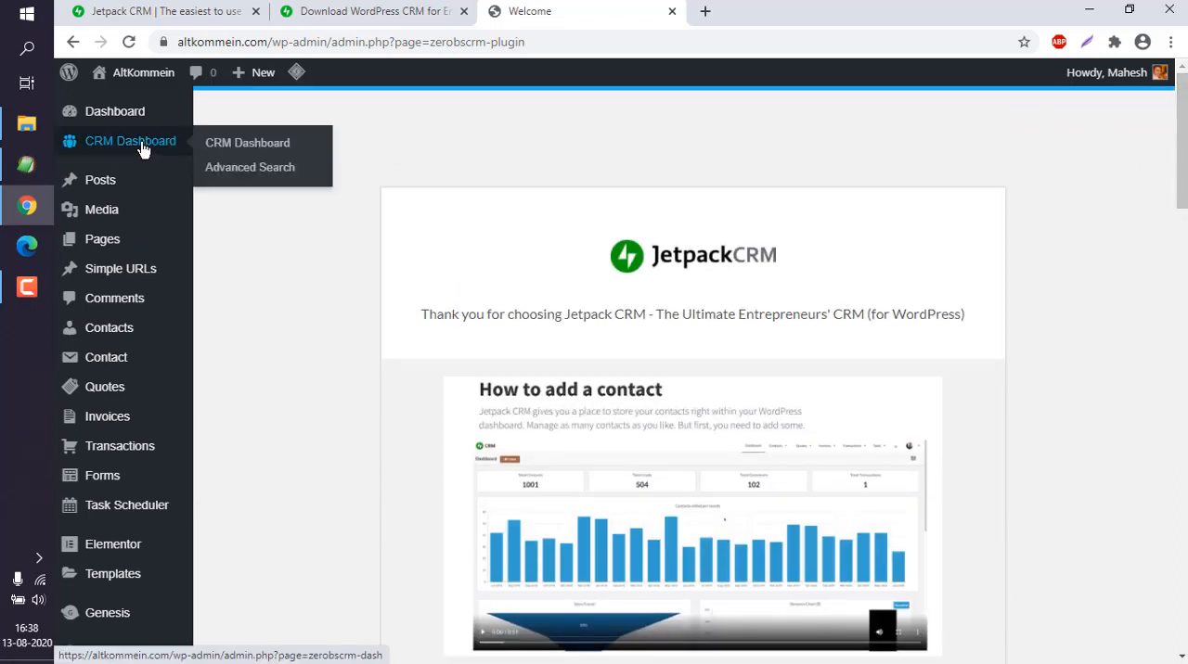
Select CRM Dashboard in the WordPress admin sidebar to load the Jetpack CRM Dashboard
{"action": "left_click", "coordinate": [247, 142]}
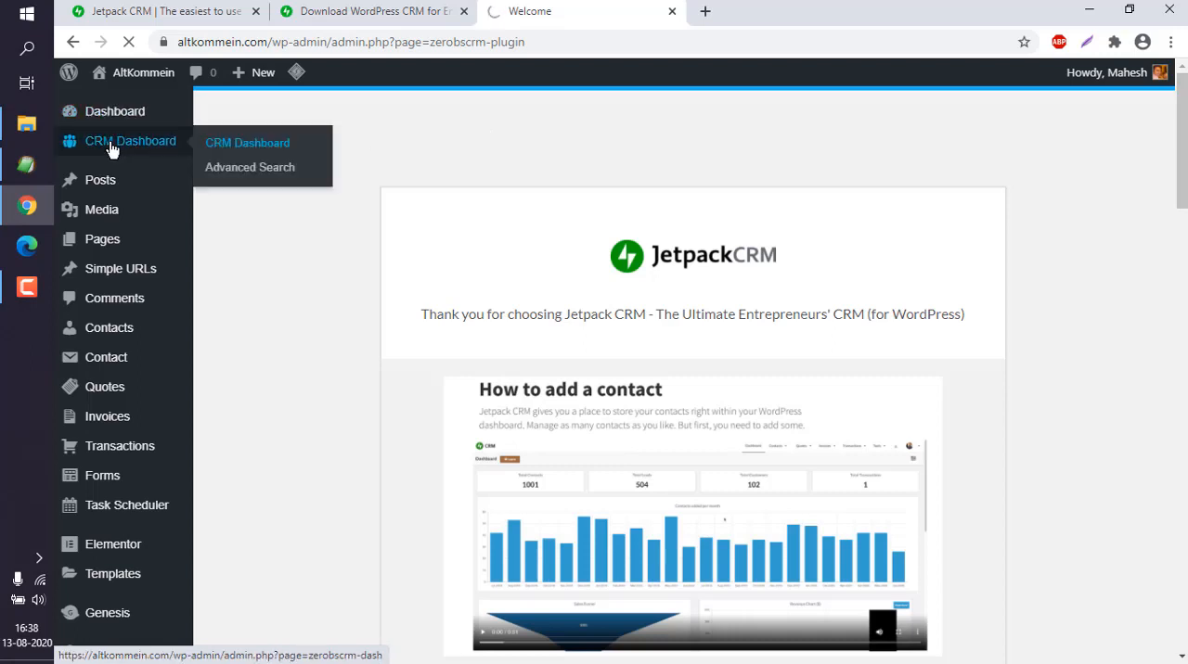
{"action": "left_click", "coordinate": [247, 142]}
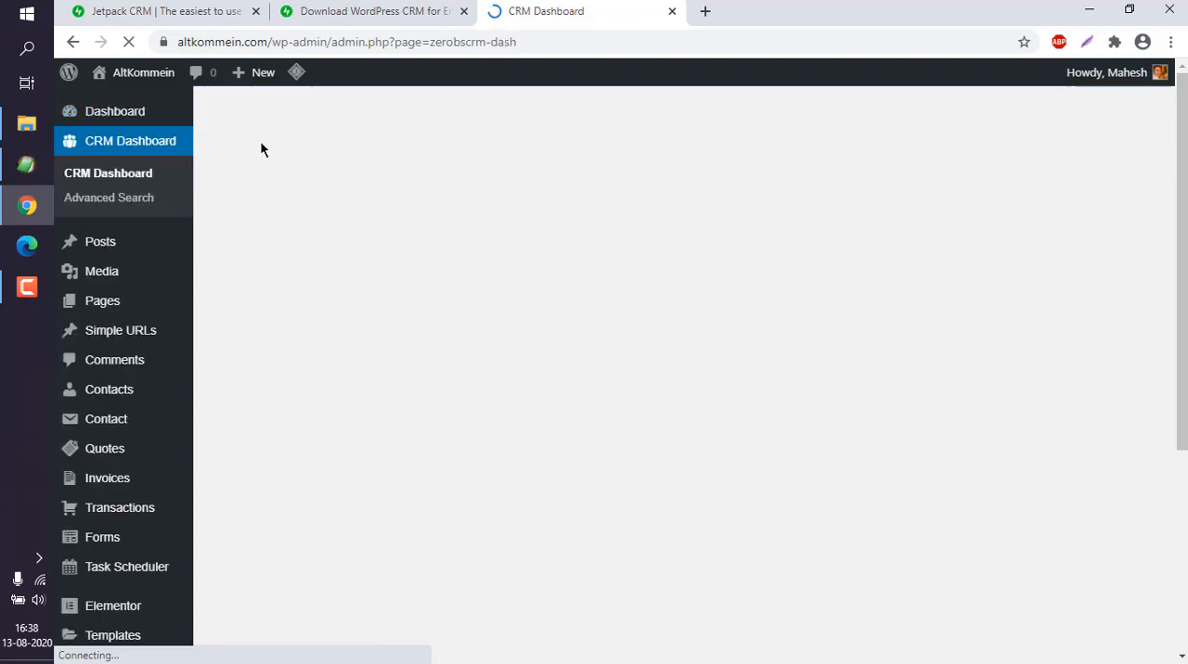